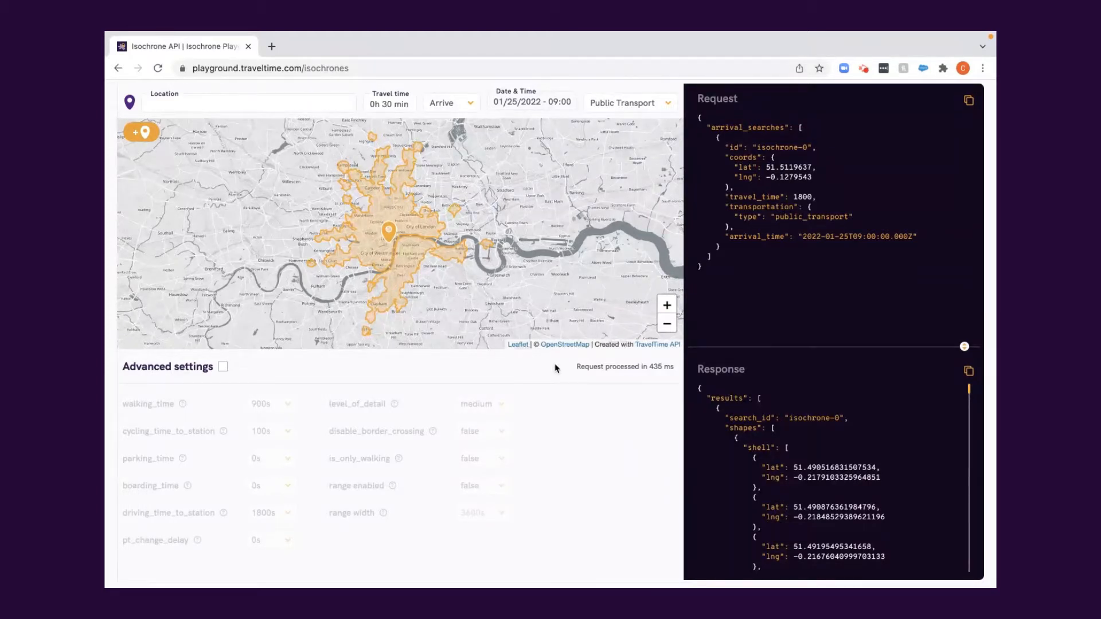
mouse_move(385, 365)
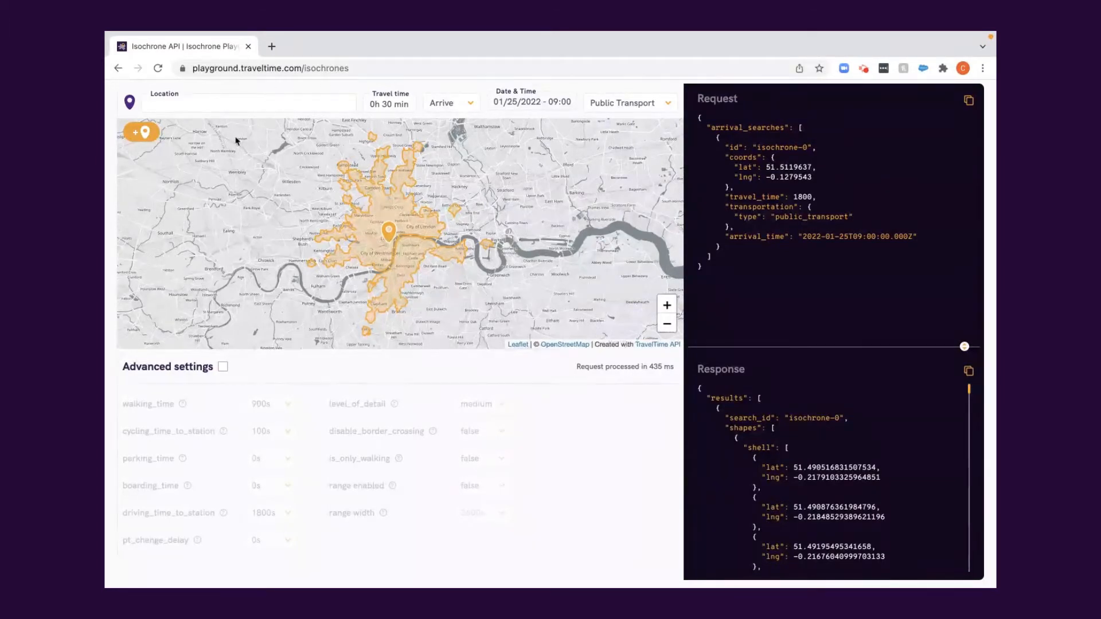
mouse_move(447, 134)
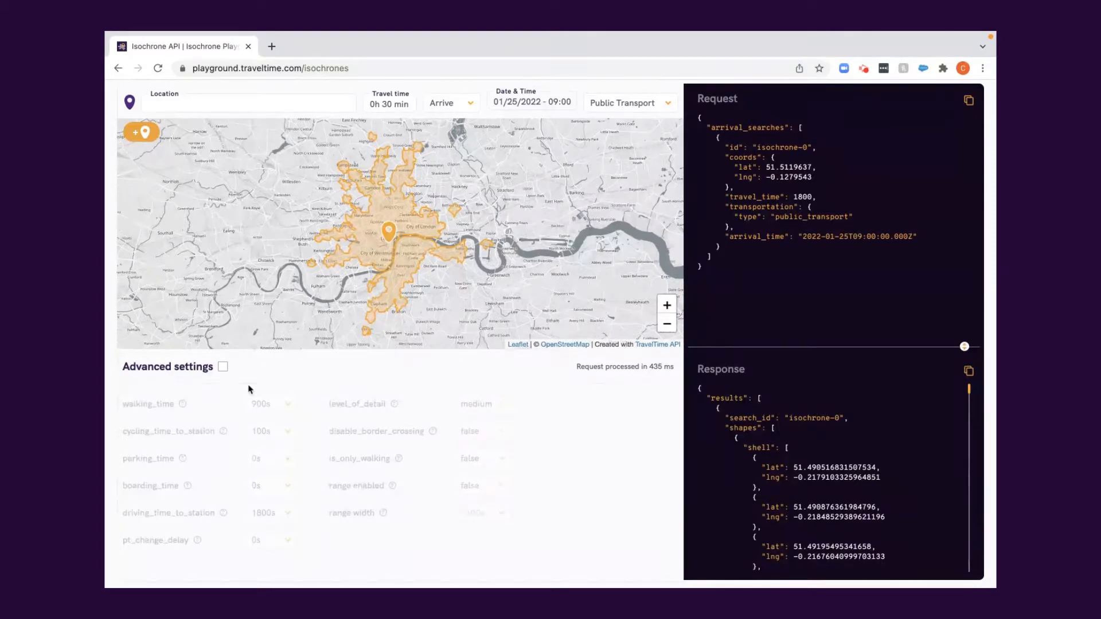
Toggle the advanced parameters, copy the request JSON, and move the origin marker toward the City of London
click(223, 365)
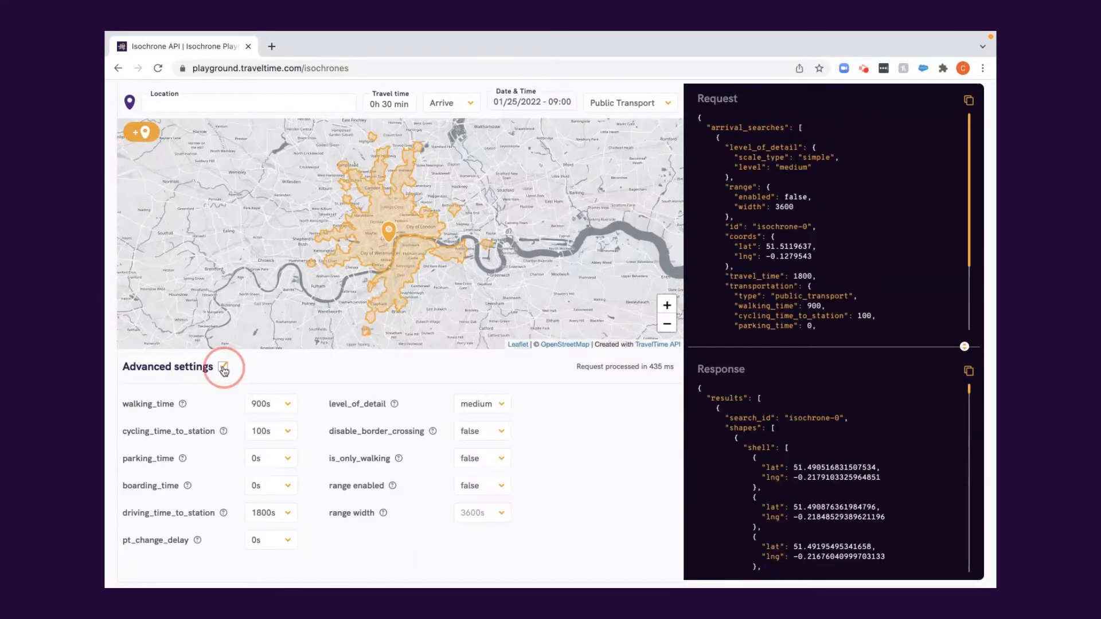
click(223, 366)
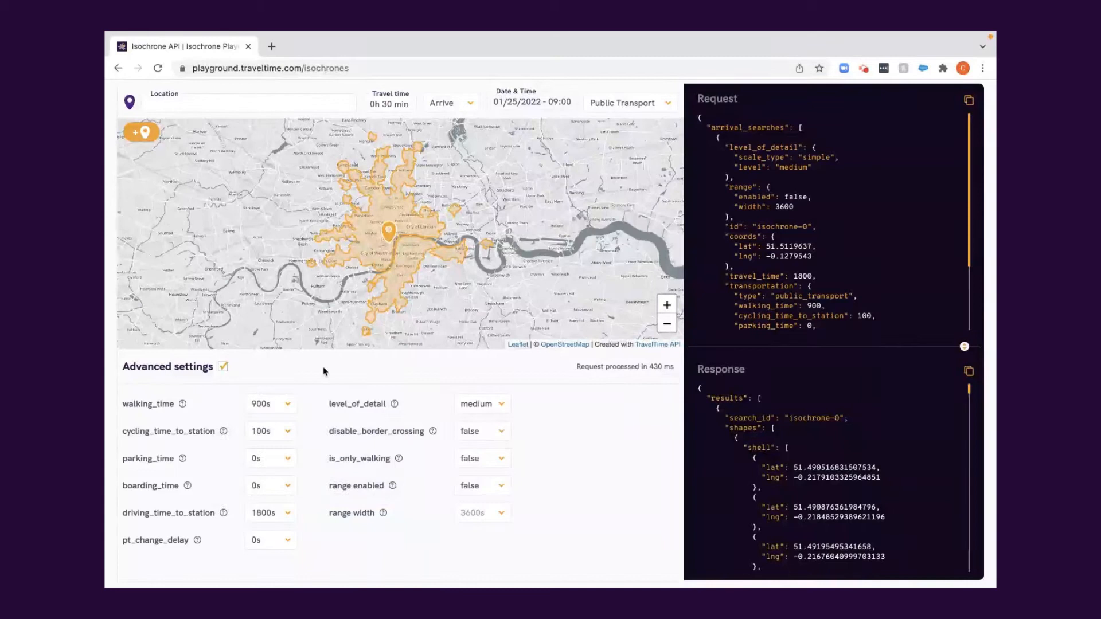
click(222, 367)
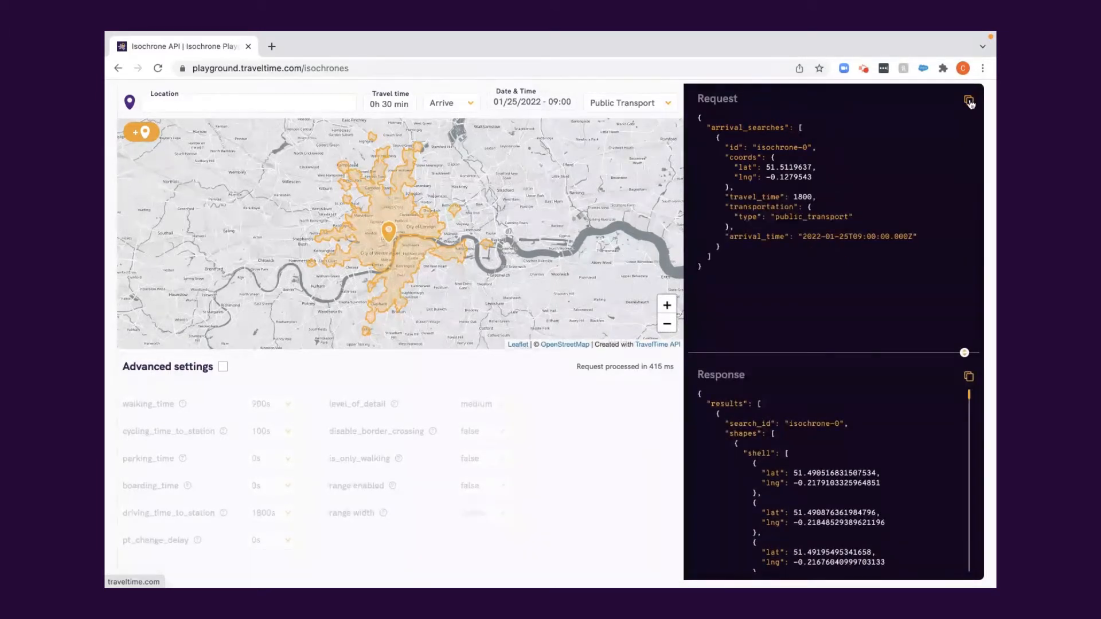
click(969, 102)
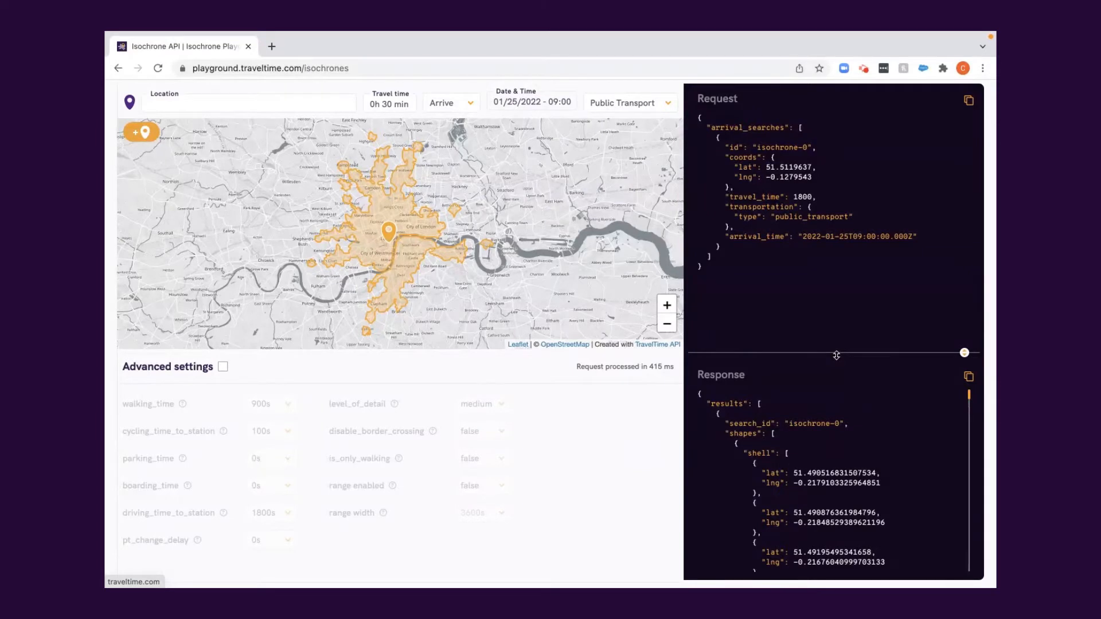
mouse_move(579, 370)
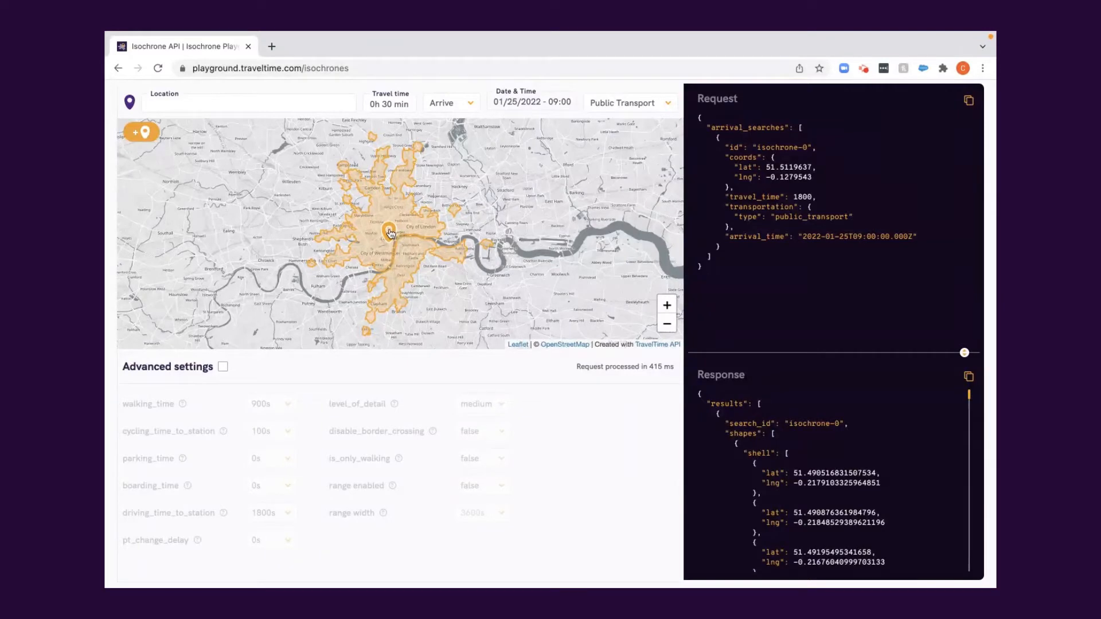
click(467, 214)
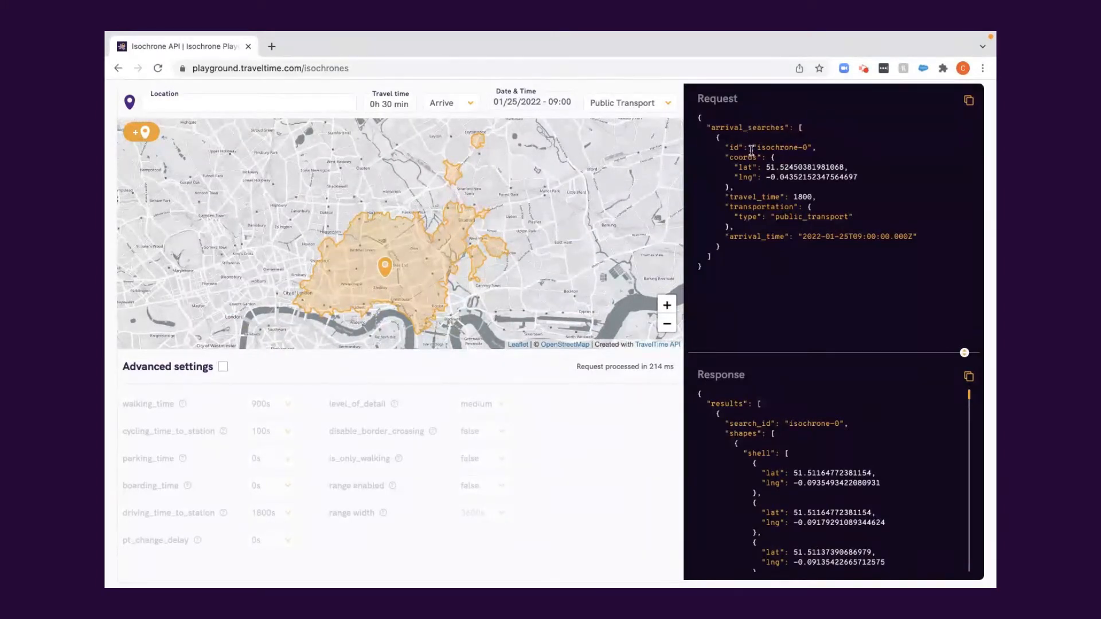
mouse_move(788, 249)
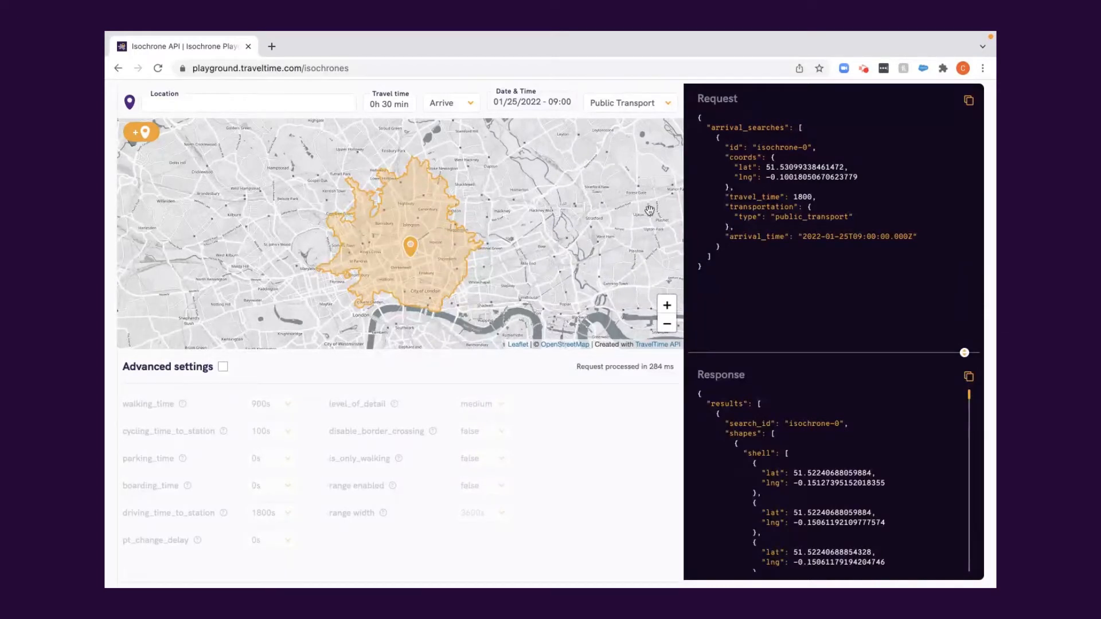
mouse_move(786, 469)
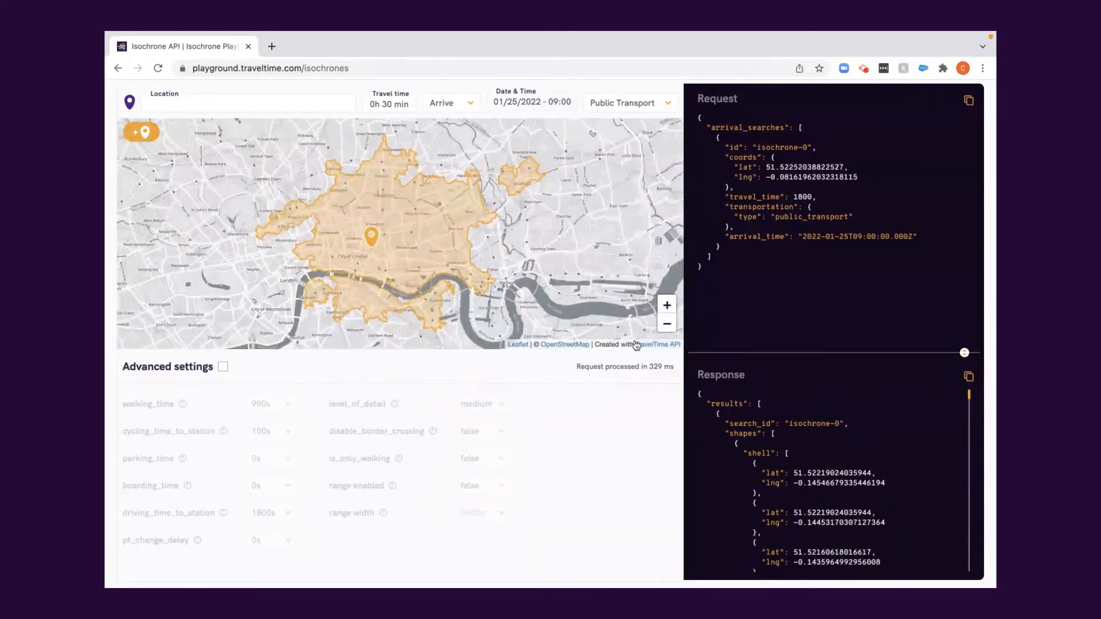
mouse_move(630, 392)
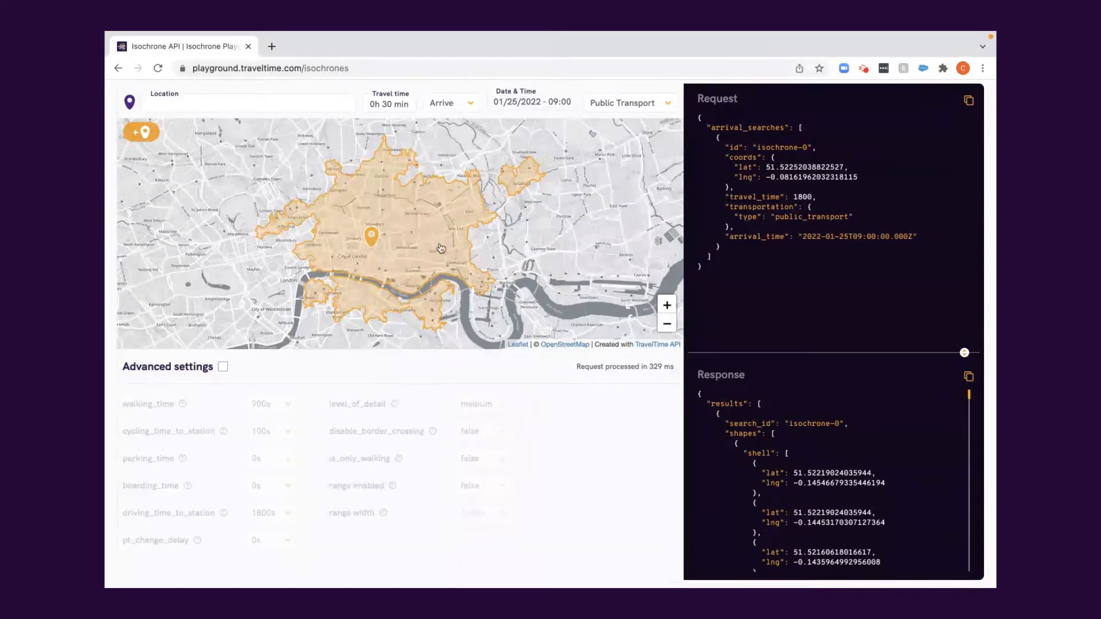
mouse_move(230, 82)
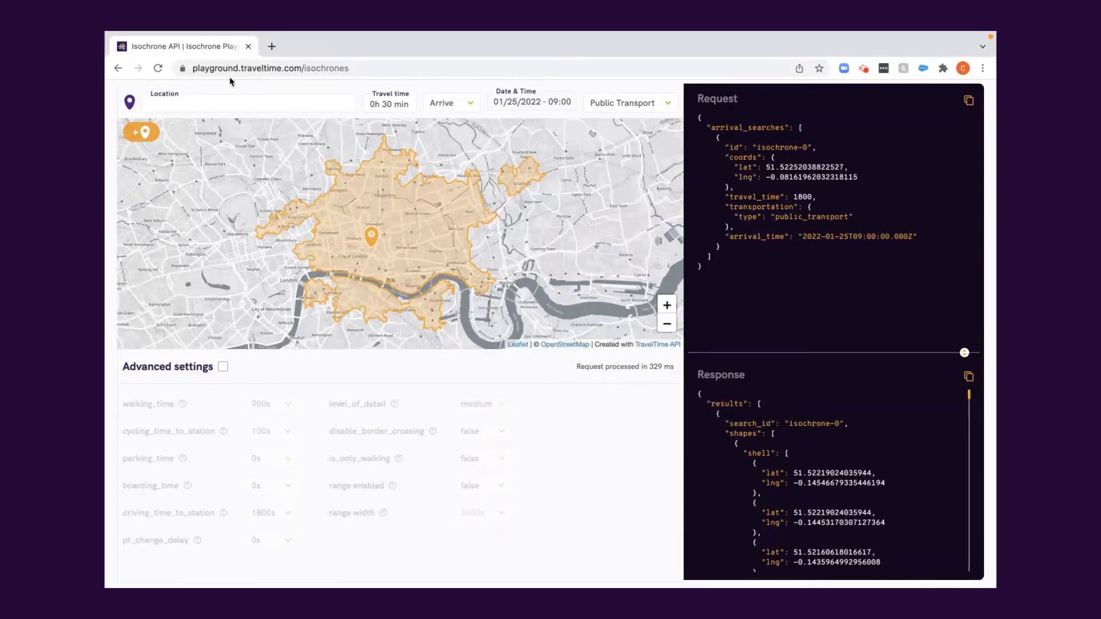
Enter postcode E9 6JH in Location and pick the London Borough of Hackney suggestion
click(246, 103)
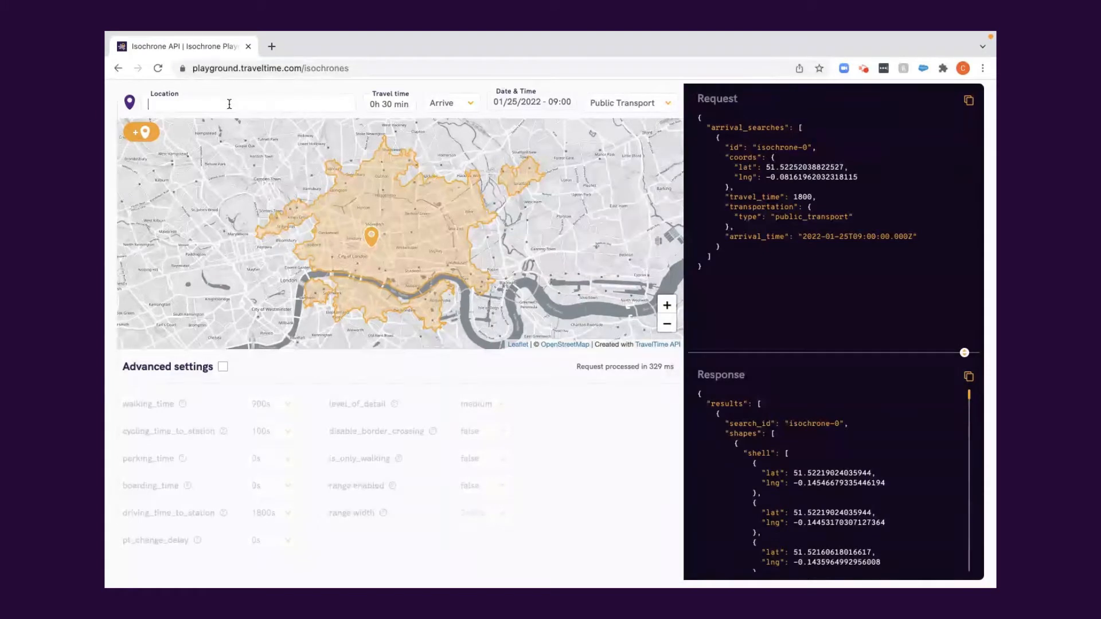
text(e)
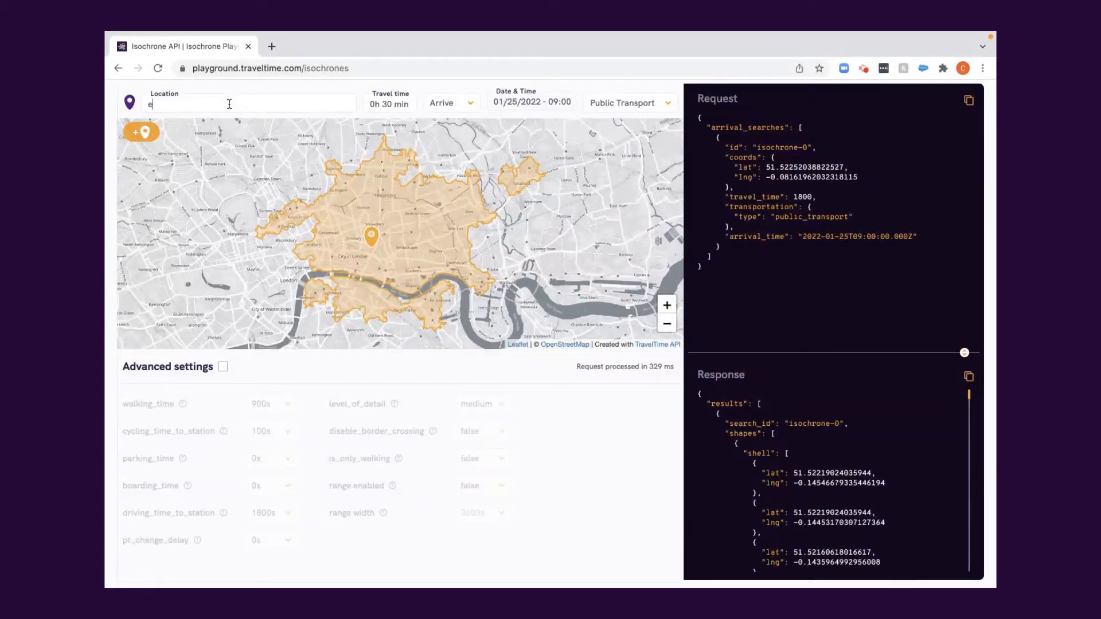
text(9 6jh)
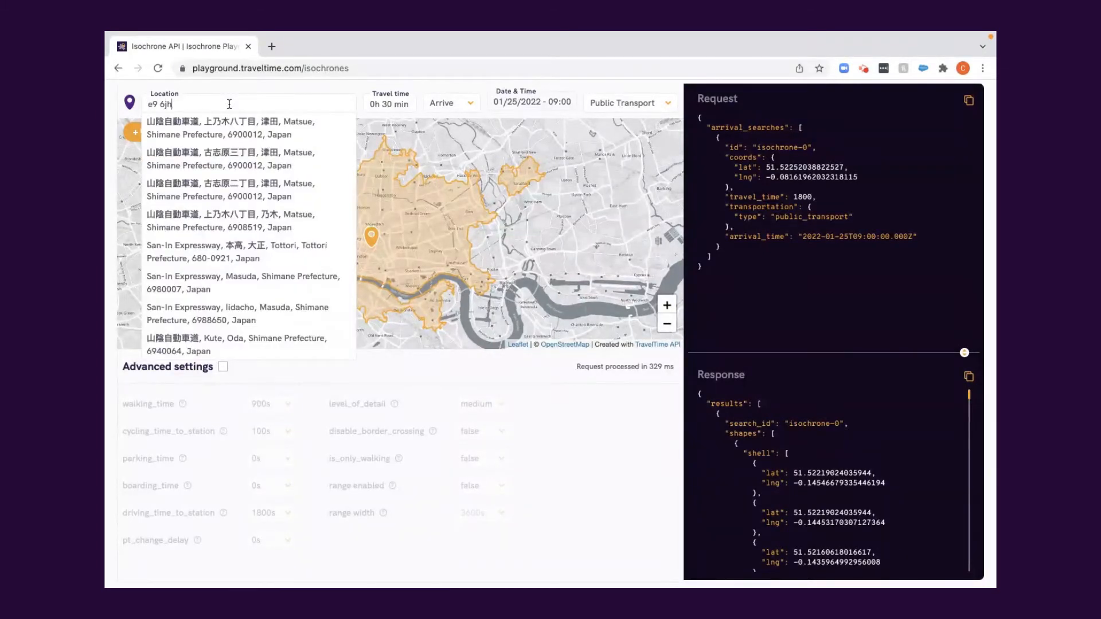
click(246, 127)
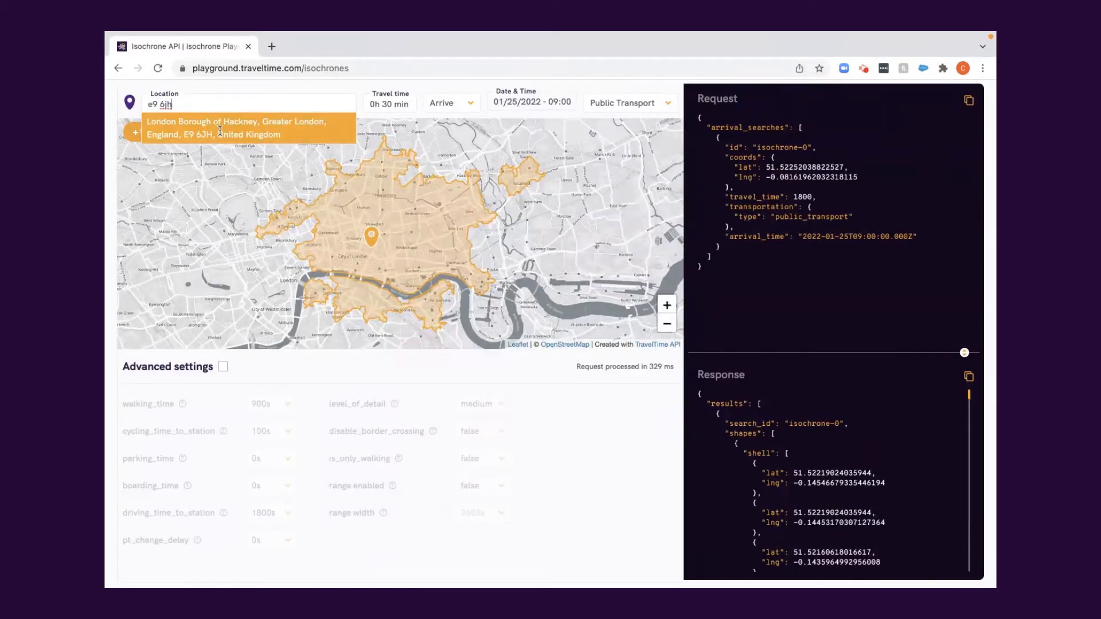
mouse_move(234, 132)
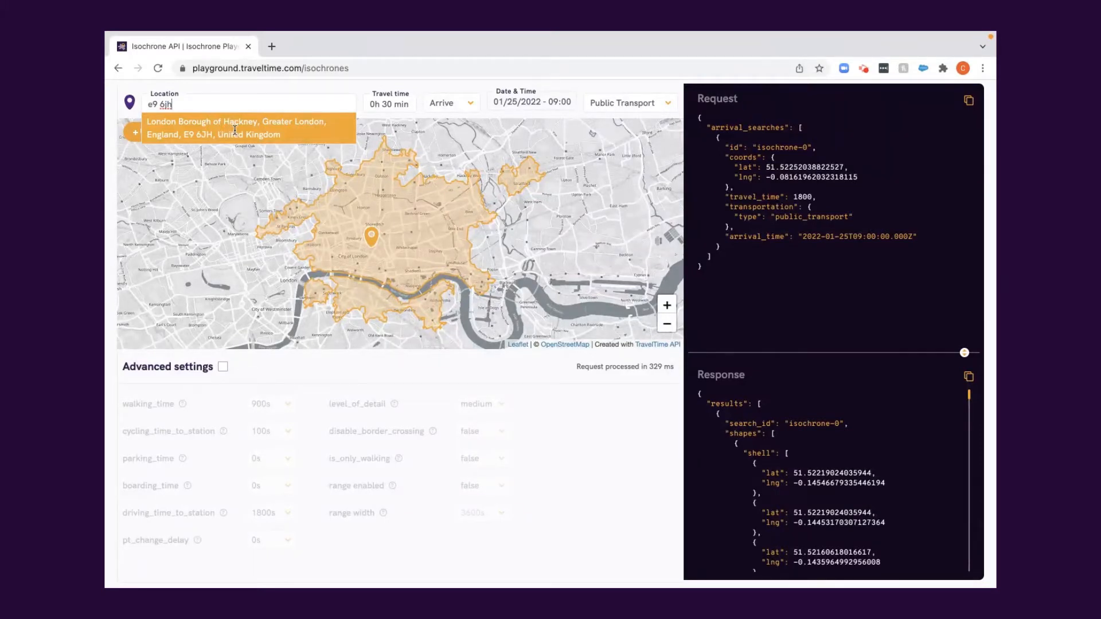
click(239, 128)
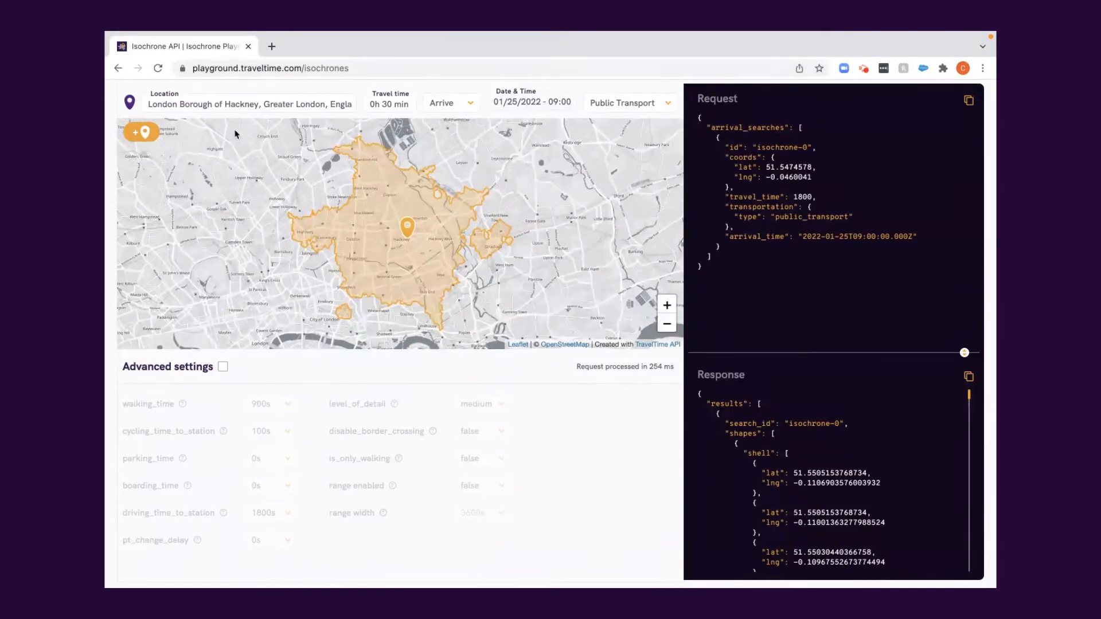
mouse_move(410, 234)
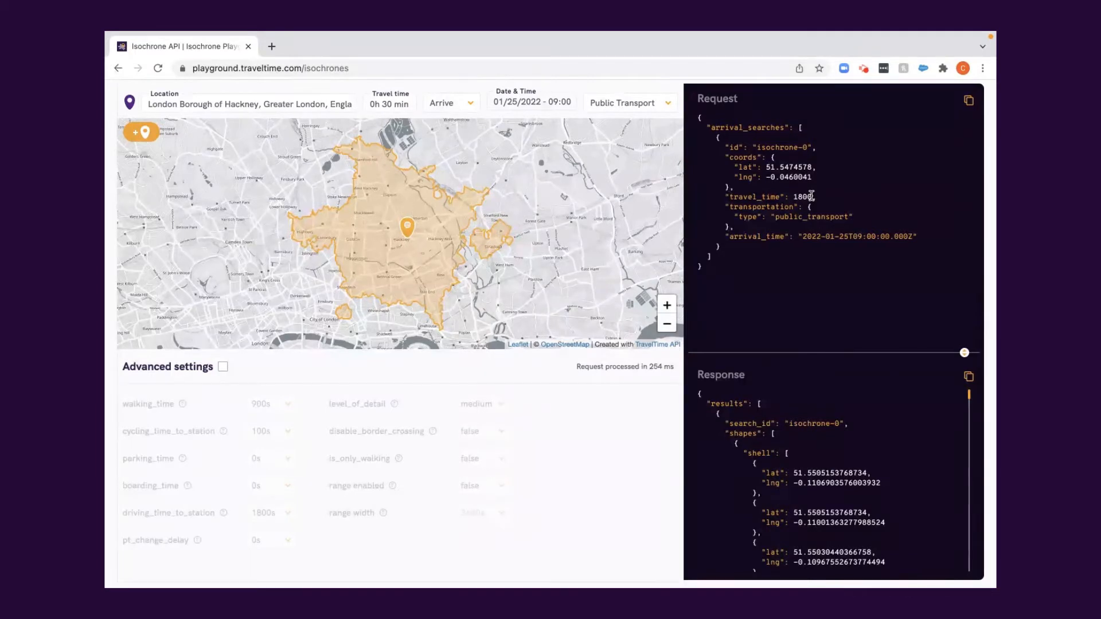
mouse_move(395, 114)
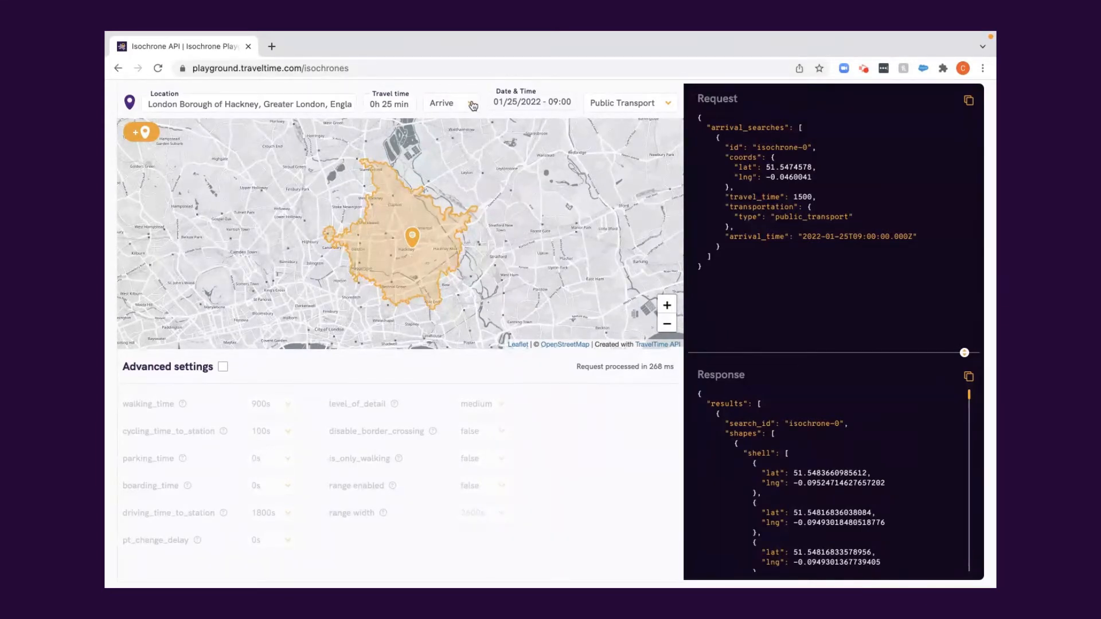
Change Arrive to Depart and set the departure time to 12:00
click(451, 103)
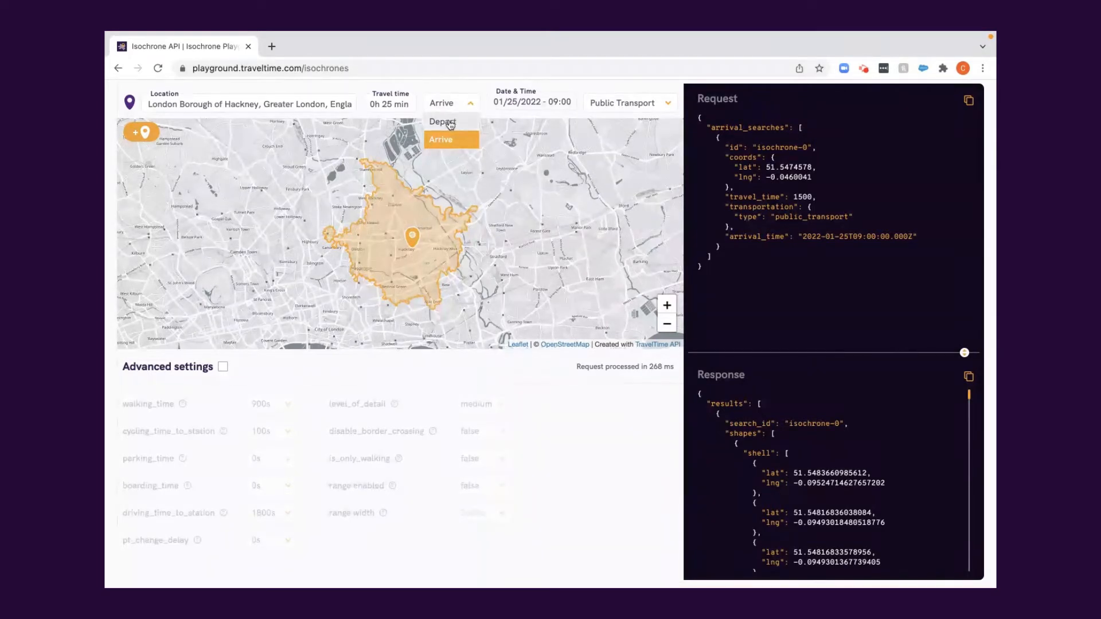
click(442, 121)
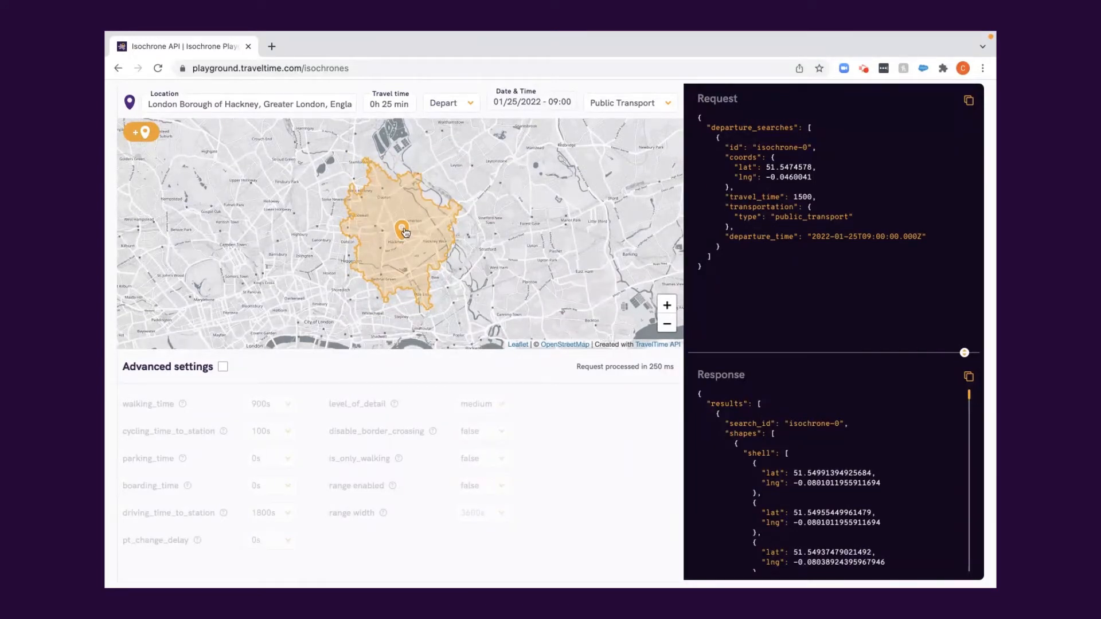
click(532, 102)
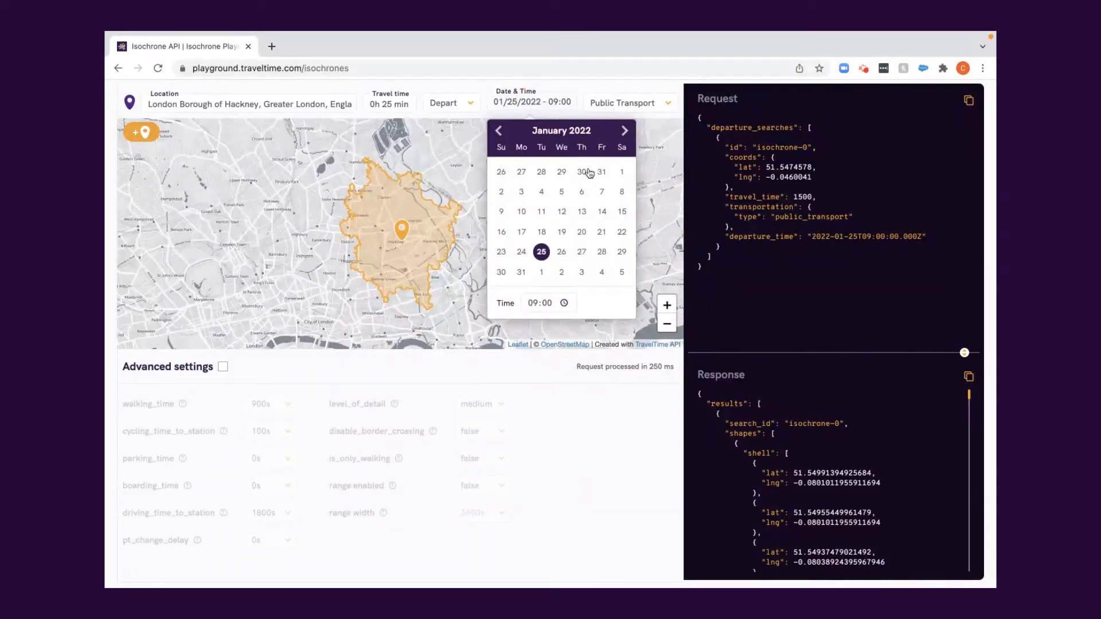
click(537, 303)
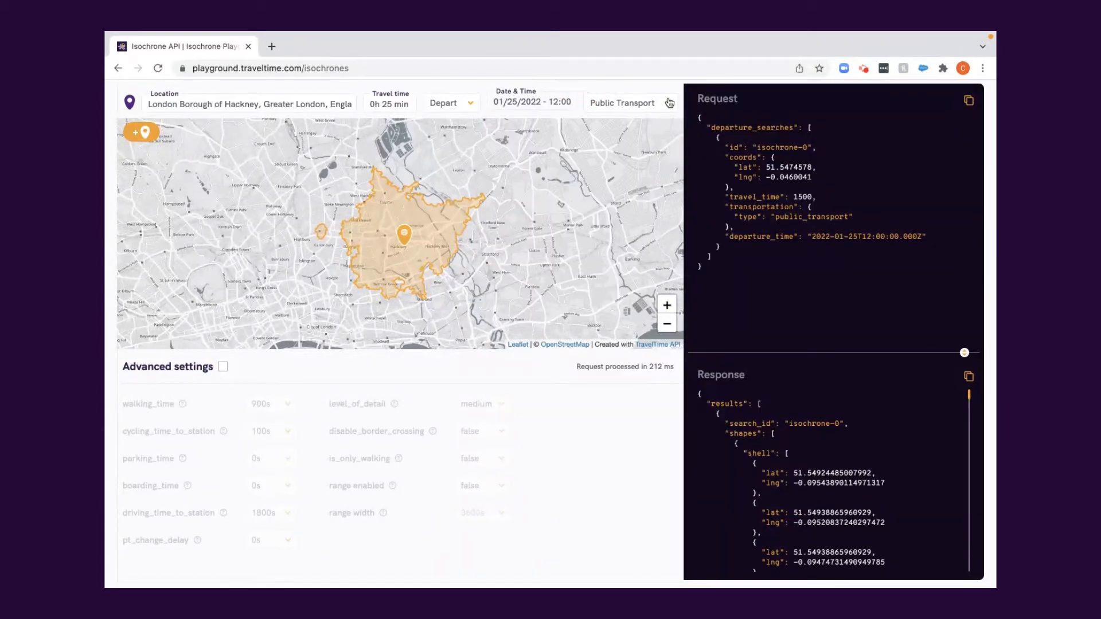
Switch the travel mode to Driving, then to Walking
click(627, 103)
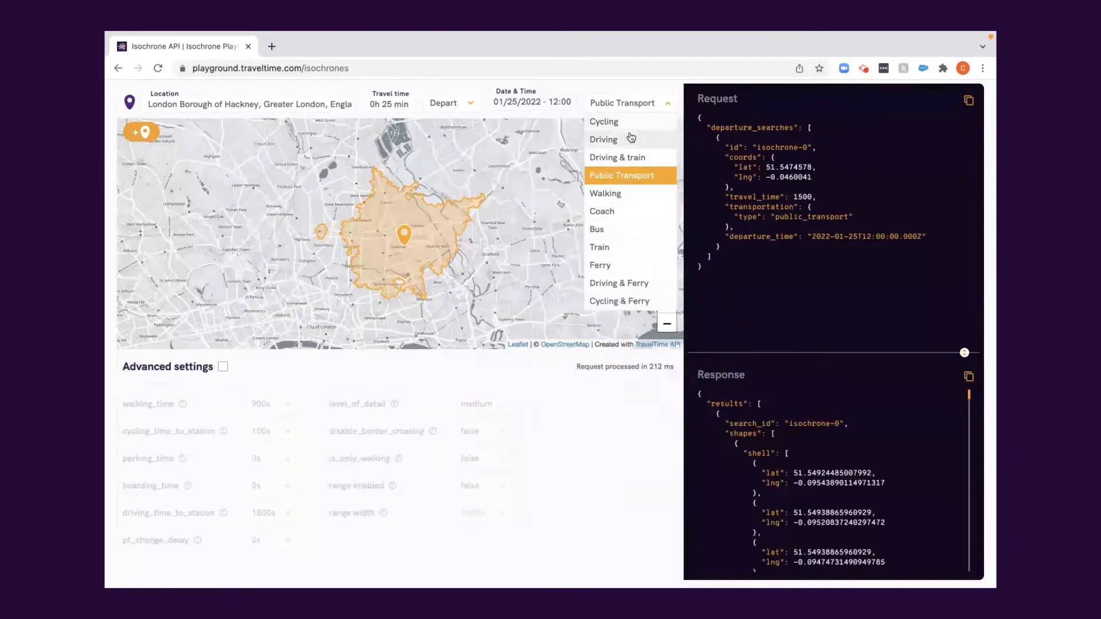
click(603, 139)
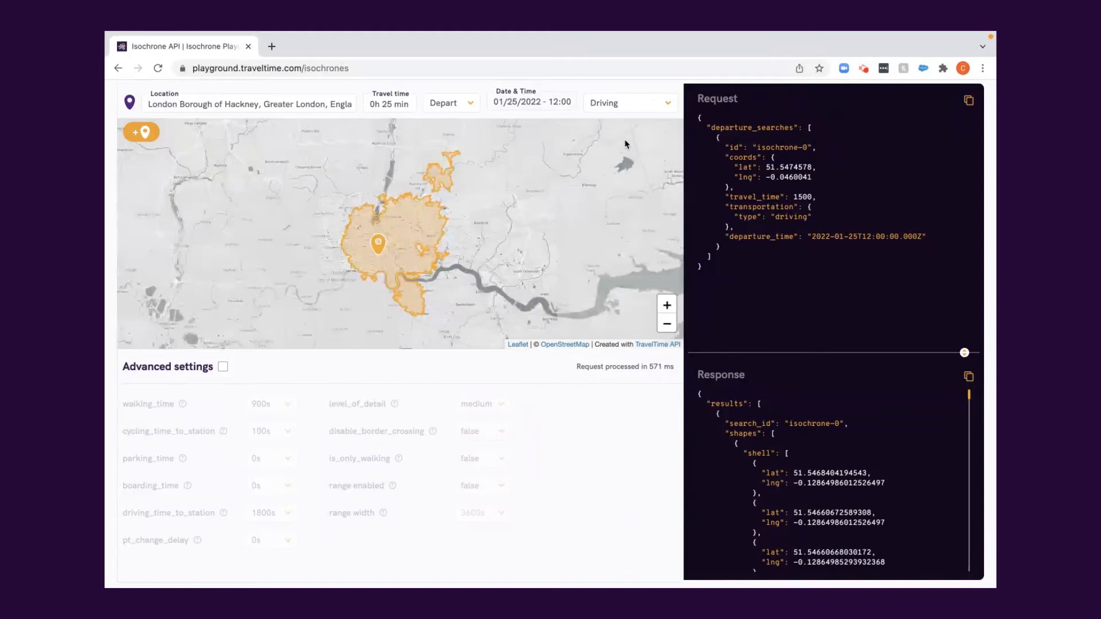
click(625, 102)
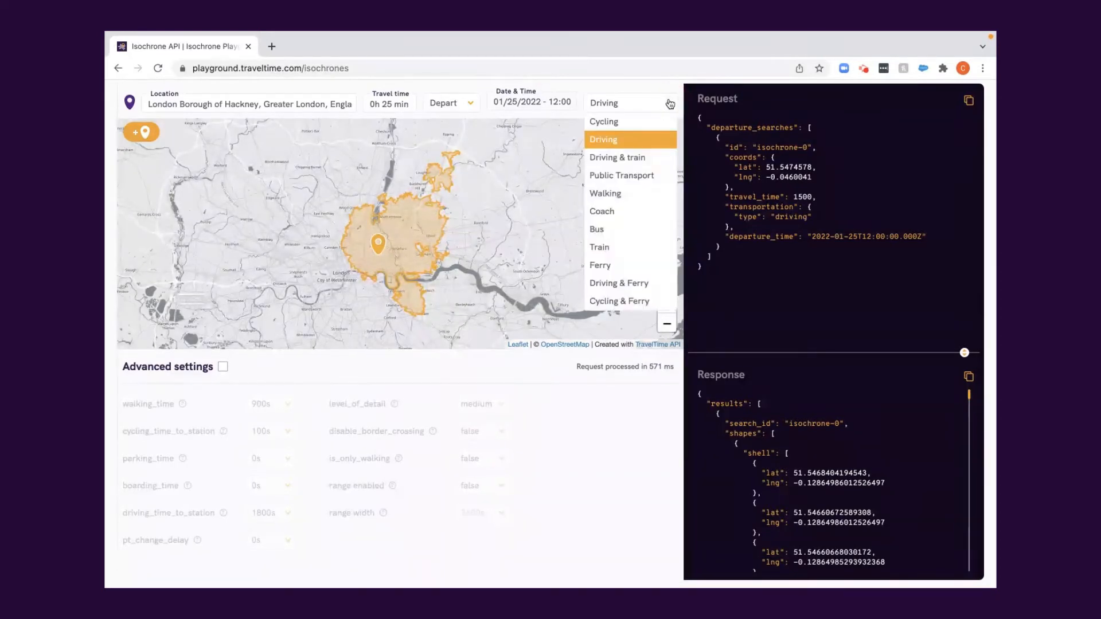
click(604, 193)
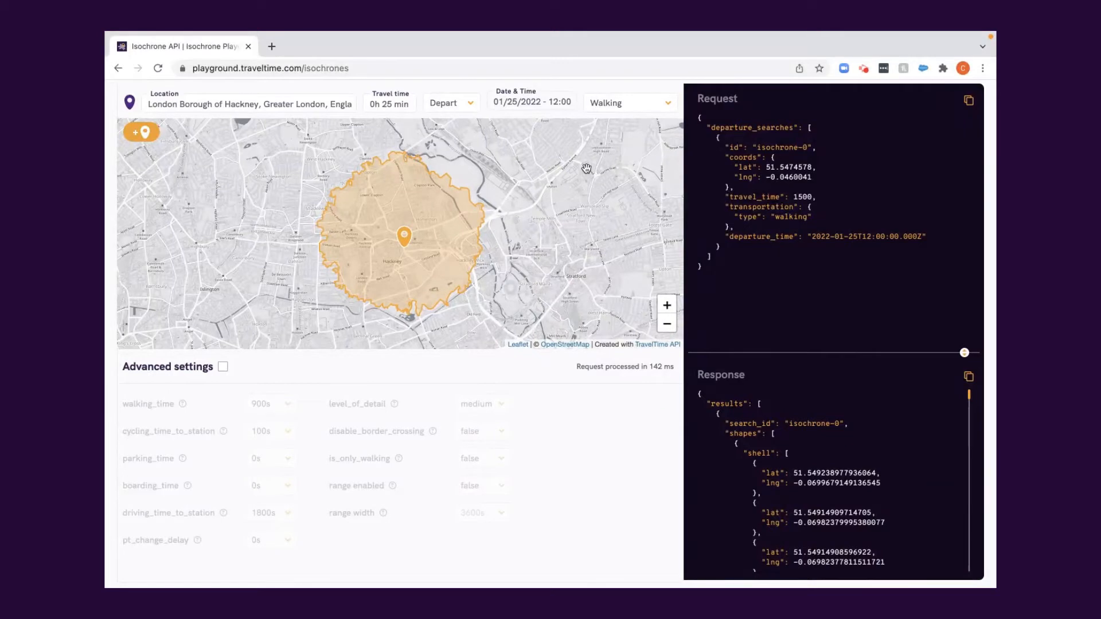
Set Location to the WC2H 7JA Westminster address, mode Public Transport, travel time 45 min
click(249, 104)
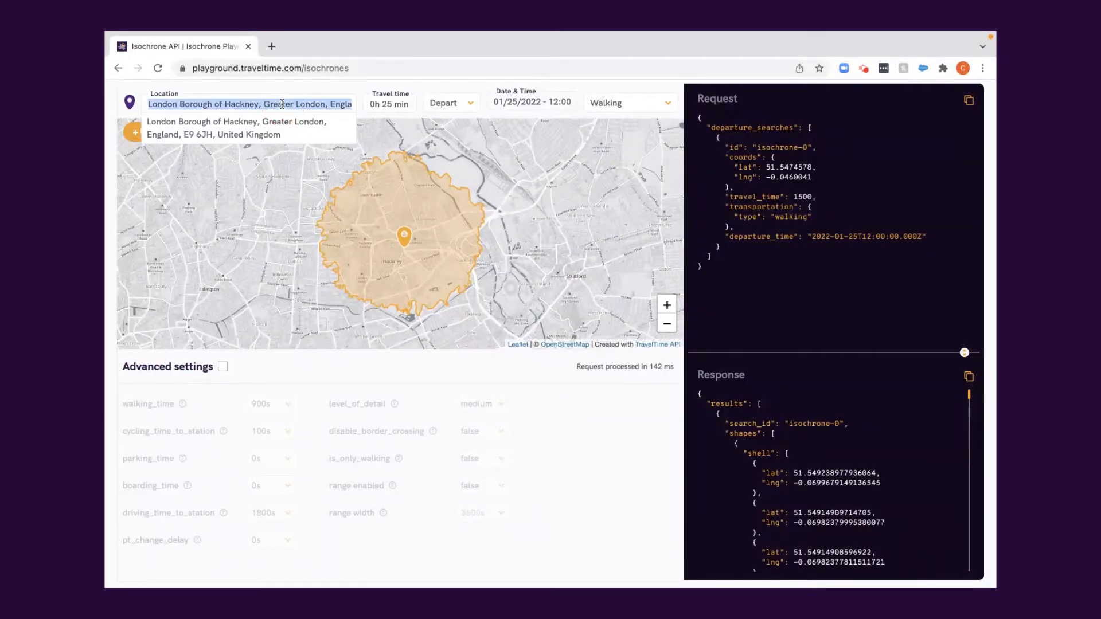
text(wc2h 7ja)
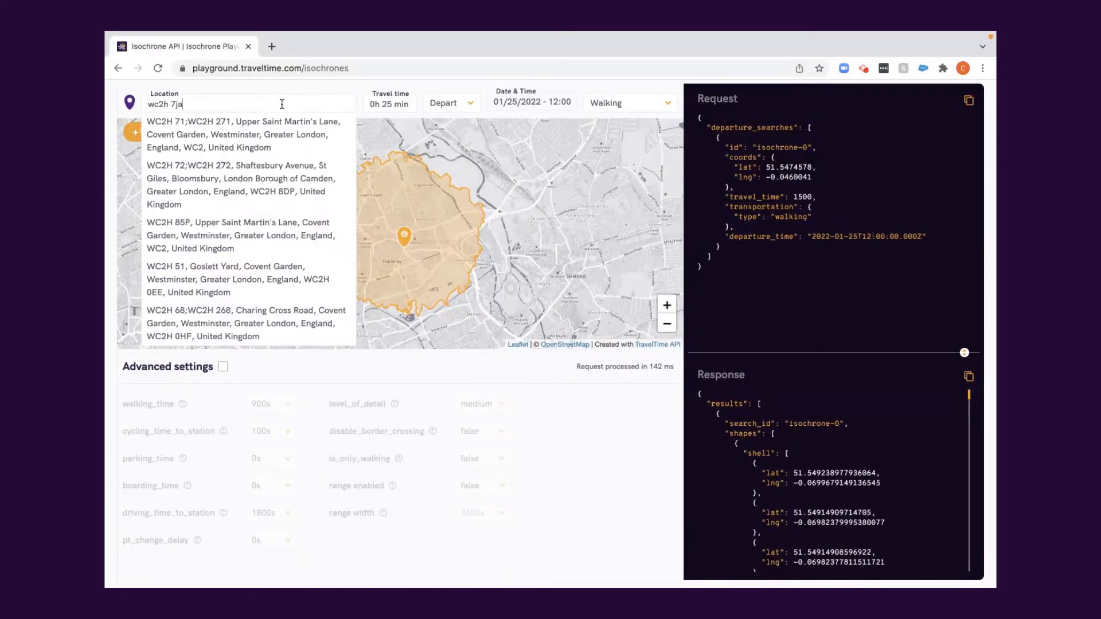
click(241, 134)
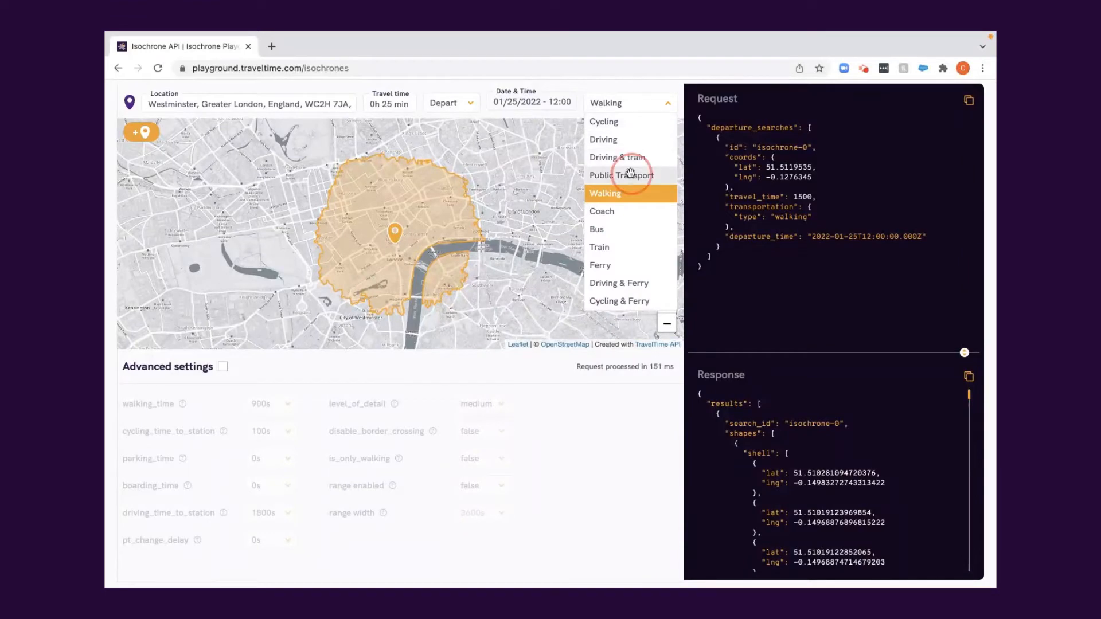
click(620, 175)
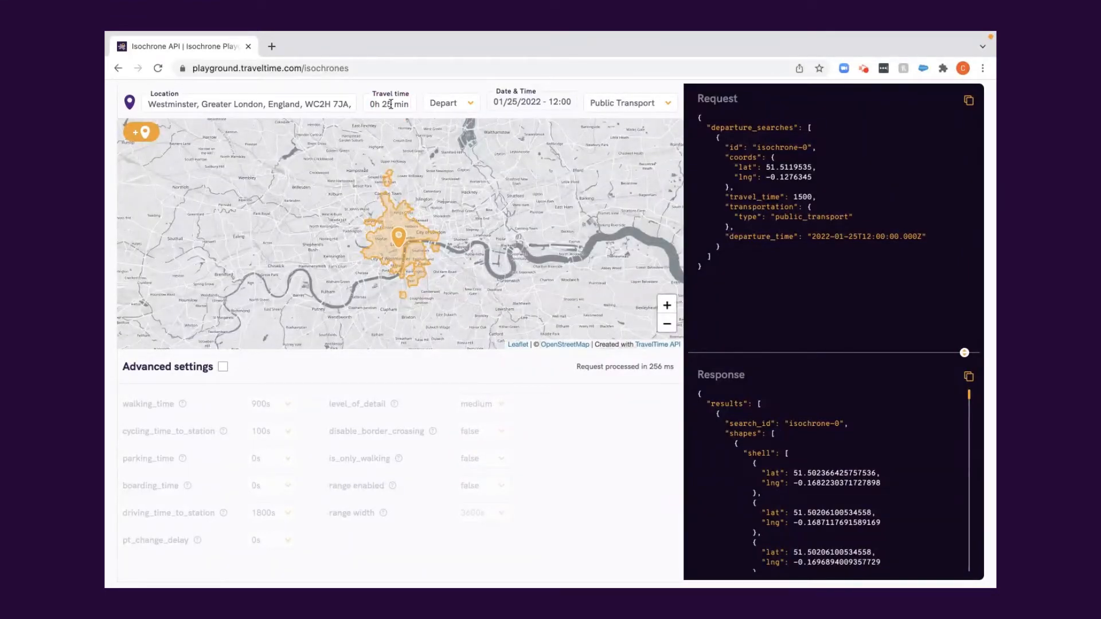
click(390, 104)
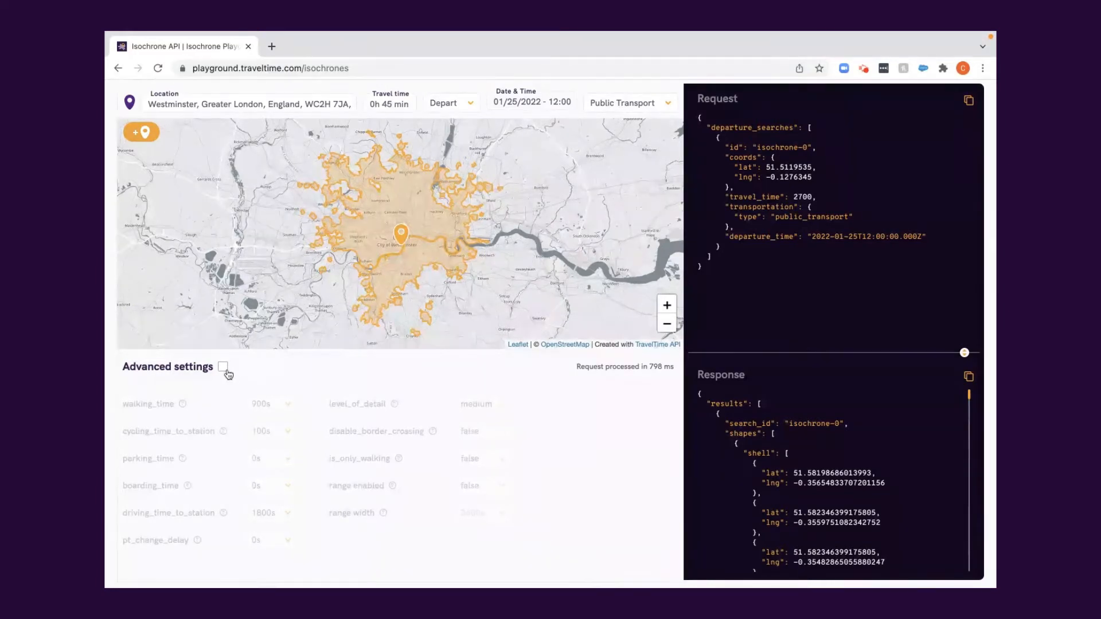
Tick Advanced settings to add walking_time, level_of_detail and range to the request
click(223, 367)
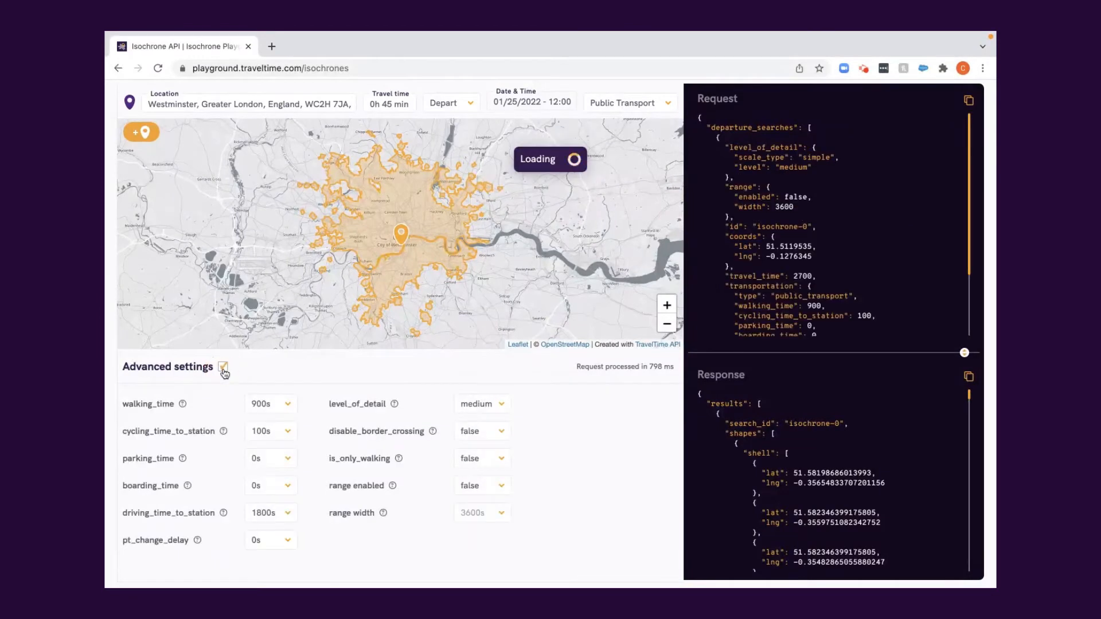
click(223, 366)
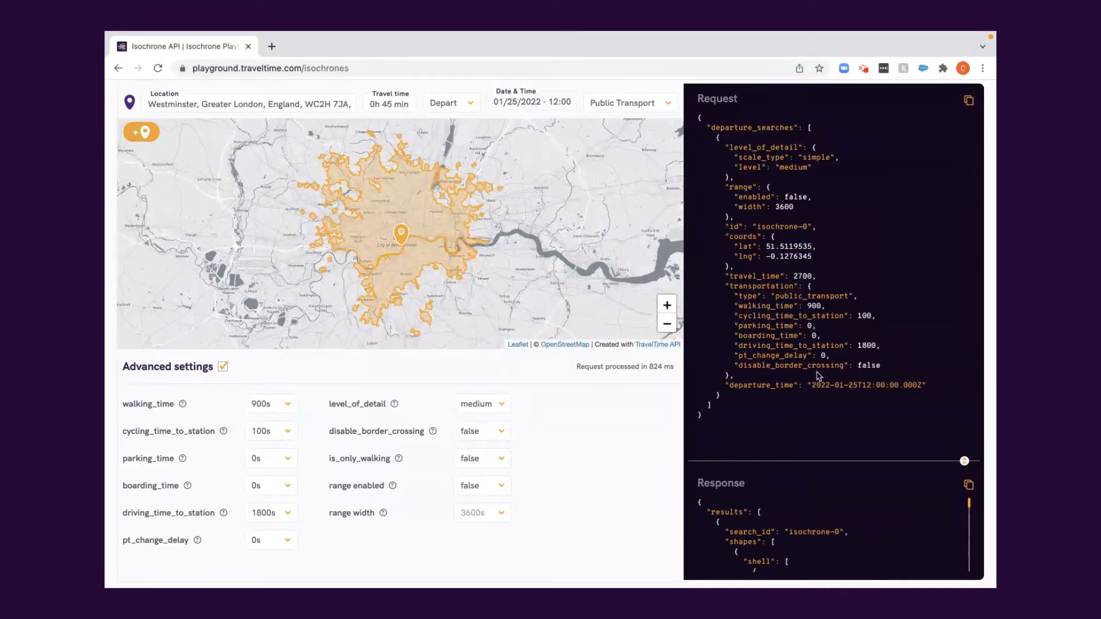
mouse_move(816, 290)
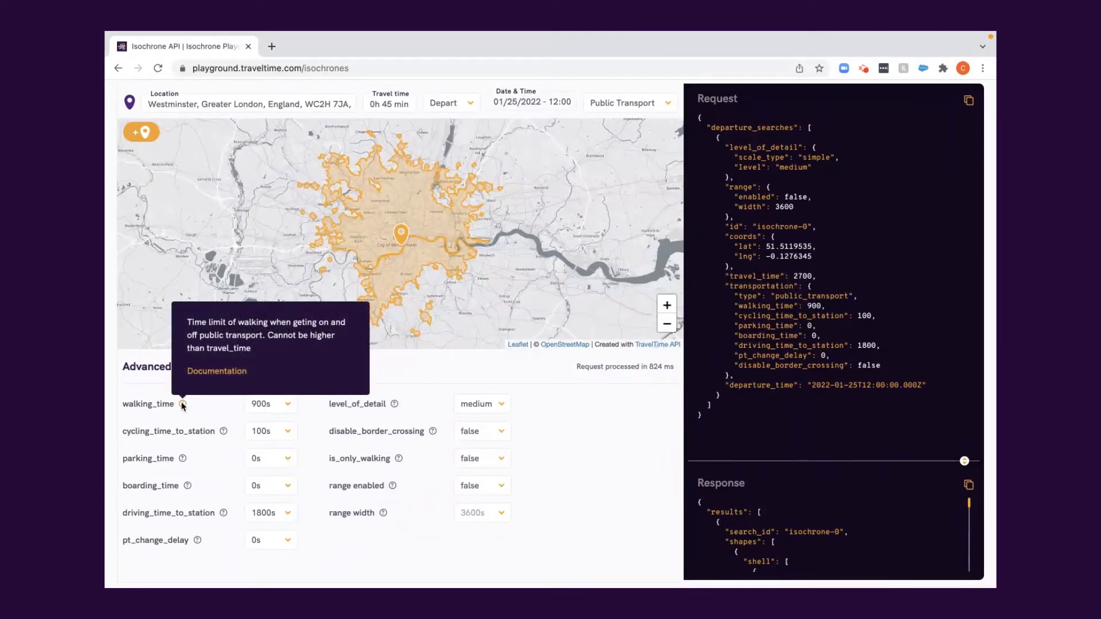
mouse_move(216, 375)
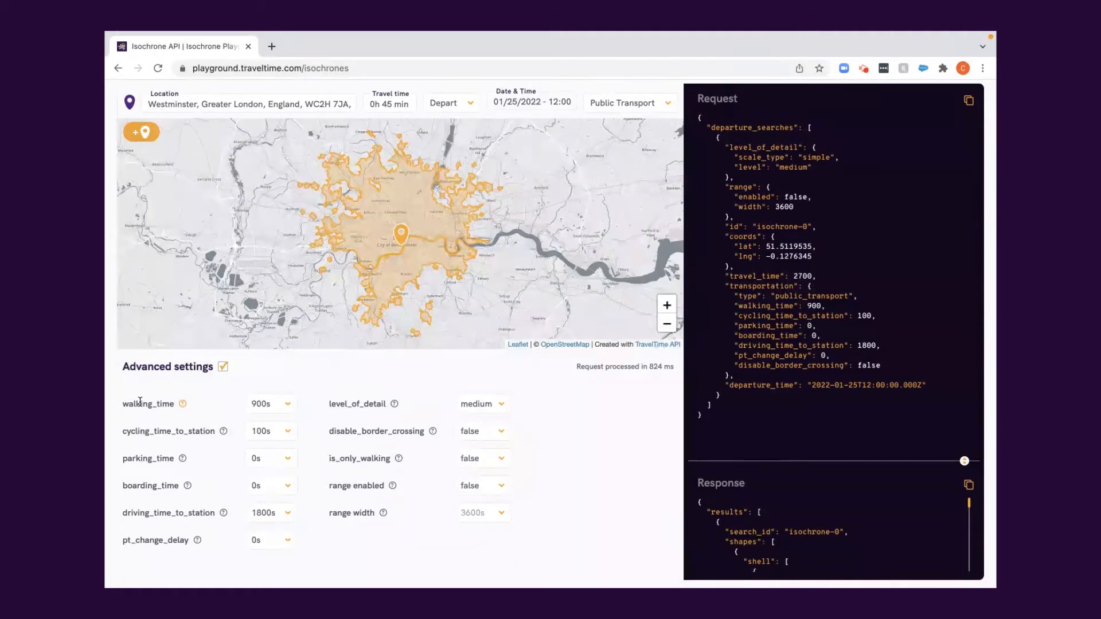
click(287, 404)
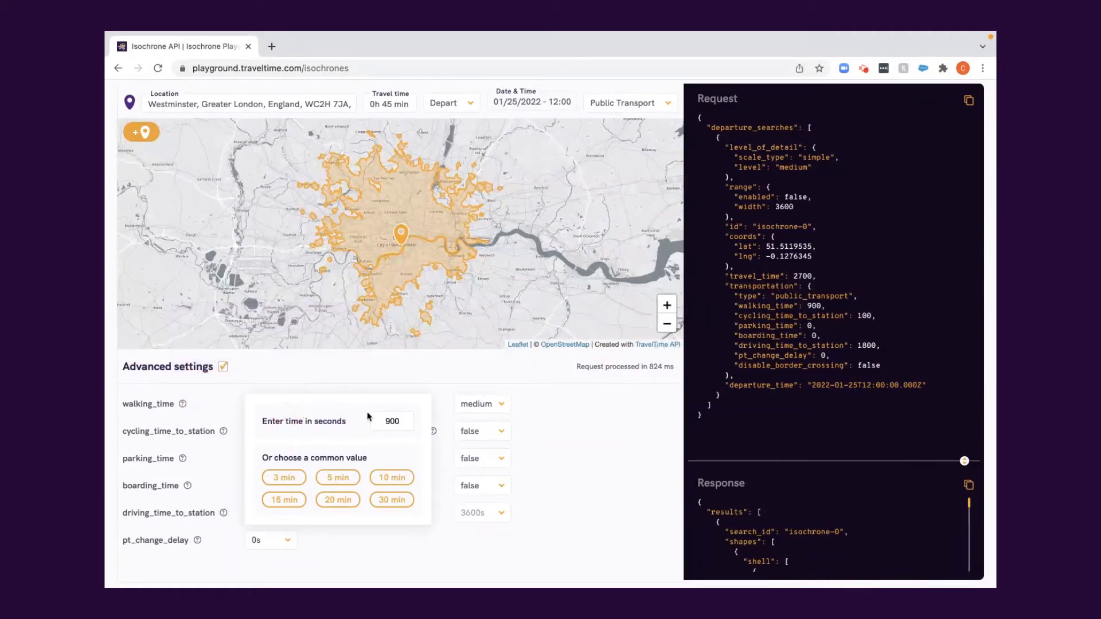
click(397, 421)
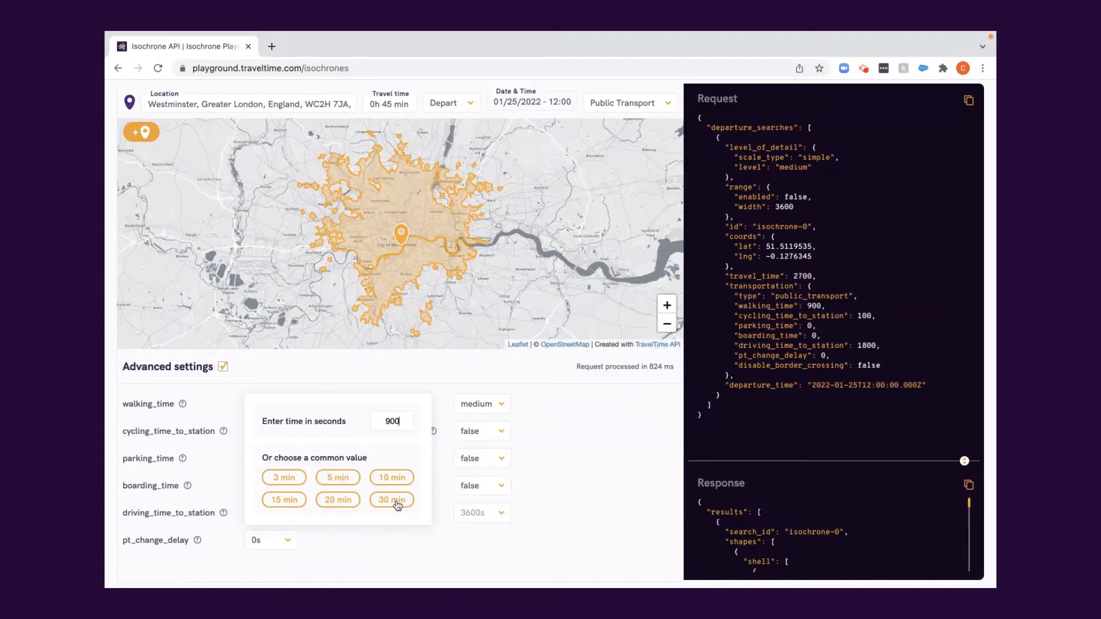
click(391, 499)
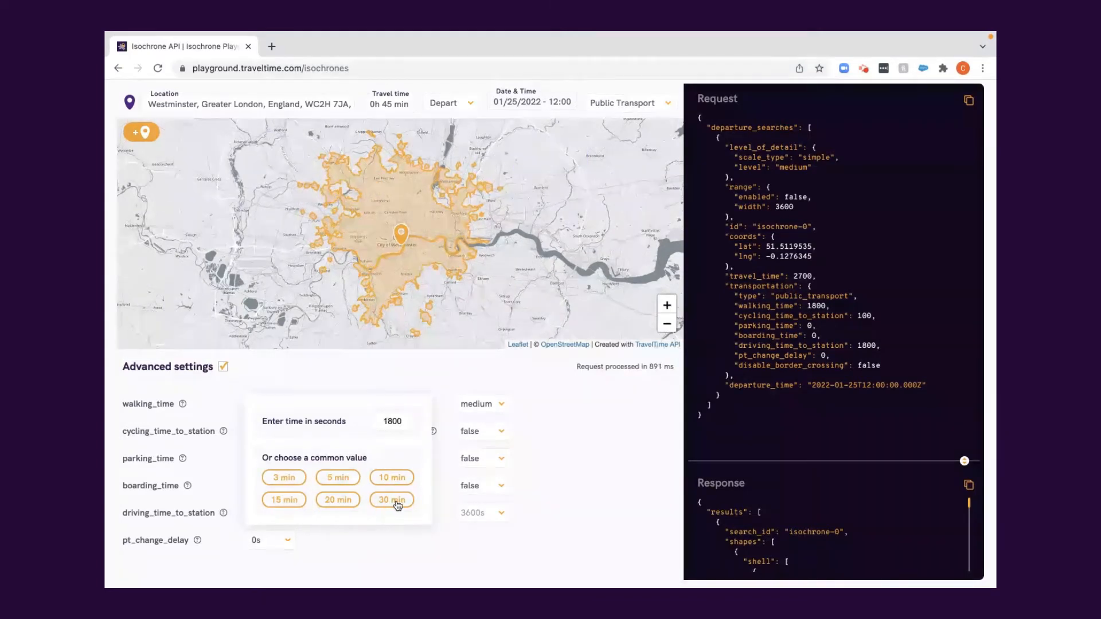
click(283, 478)
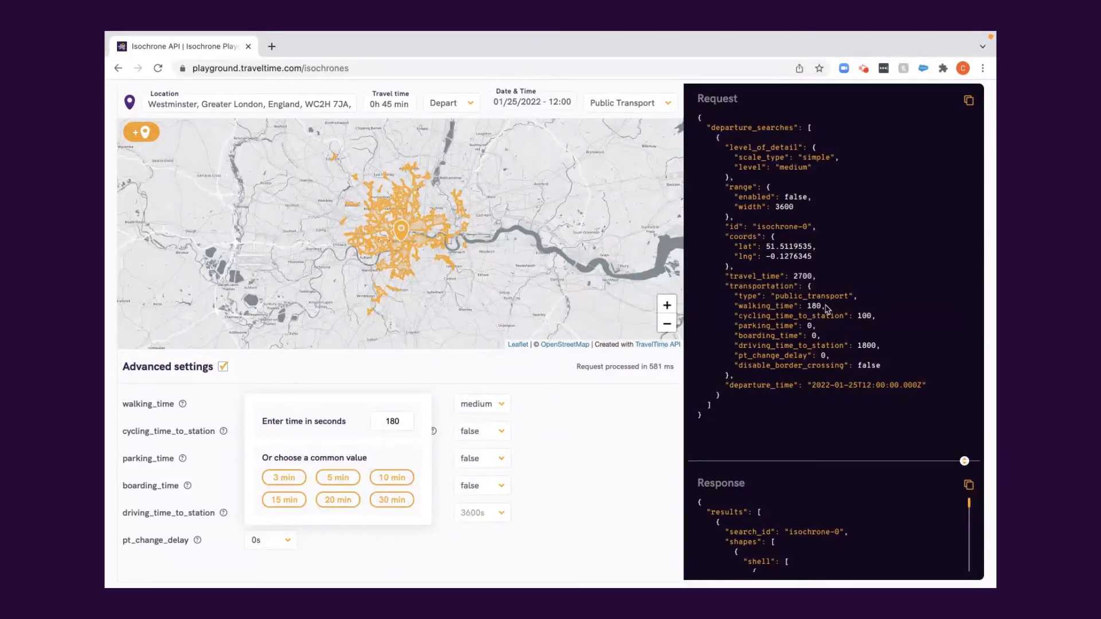
click(418, 378)
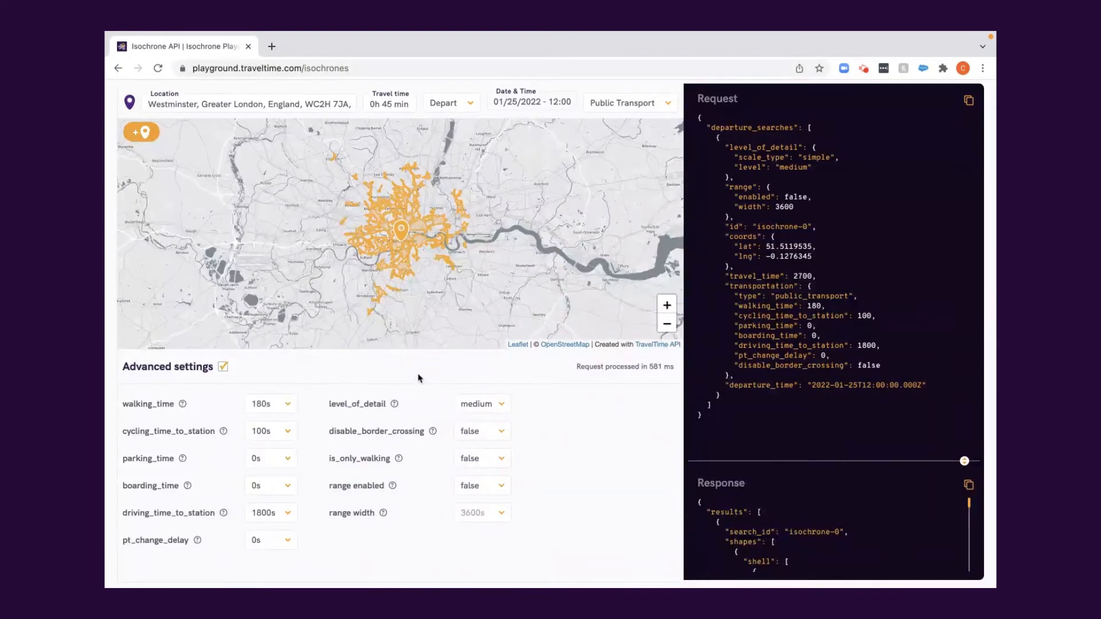
click(270, 403)
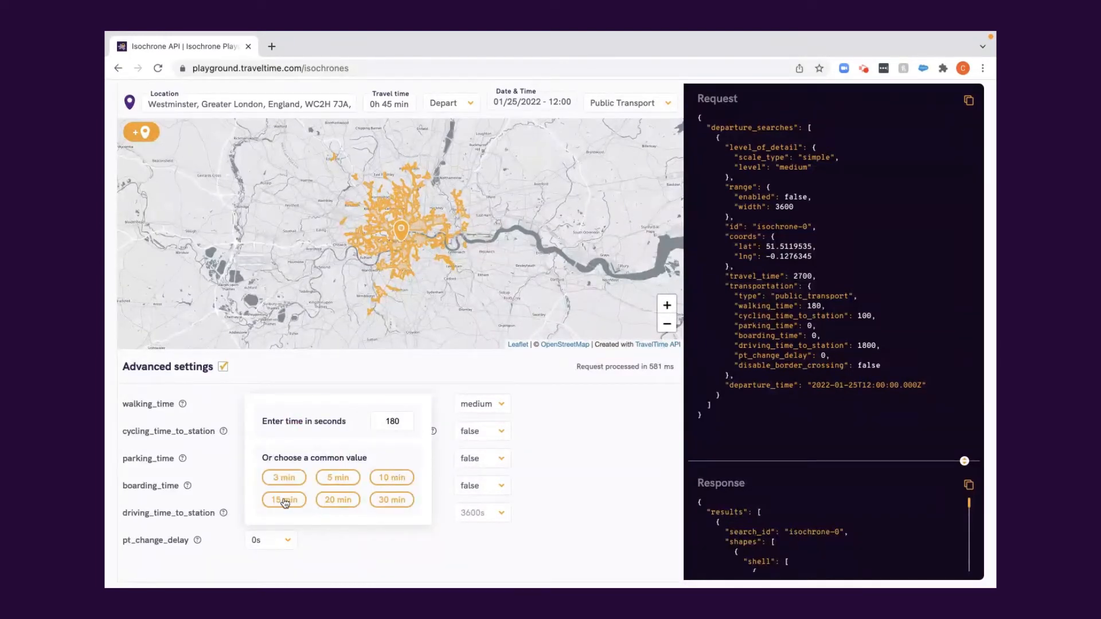
click(284, 500)
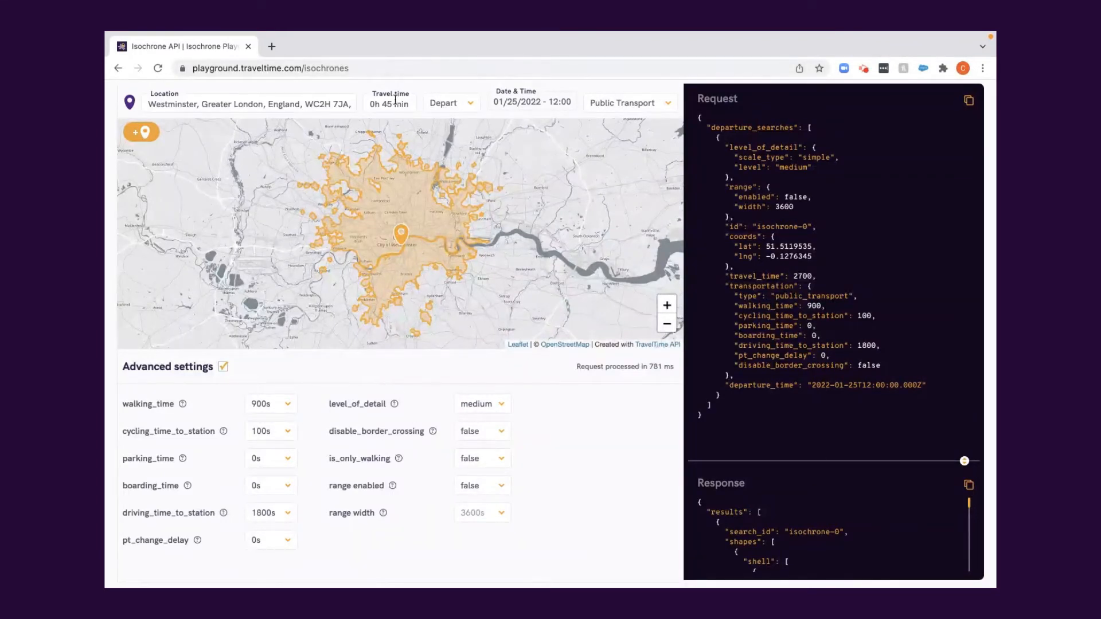
click(628, 103)
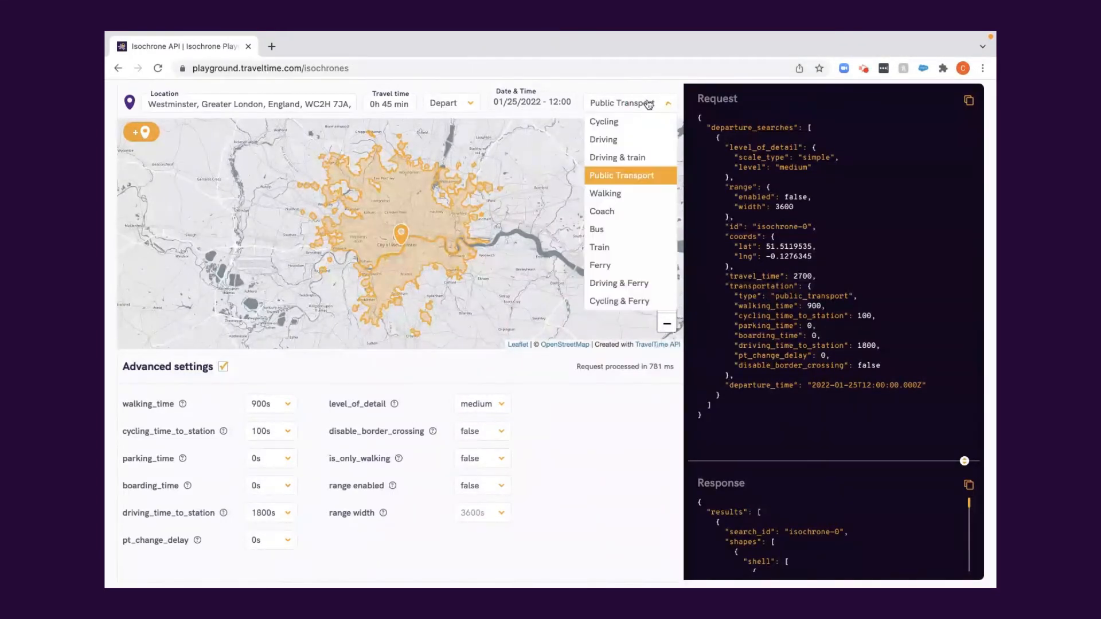
Switch to Walking with 5 min travel time, and set level_of_detail to highest after trying lowest
click(604, 193)
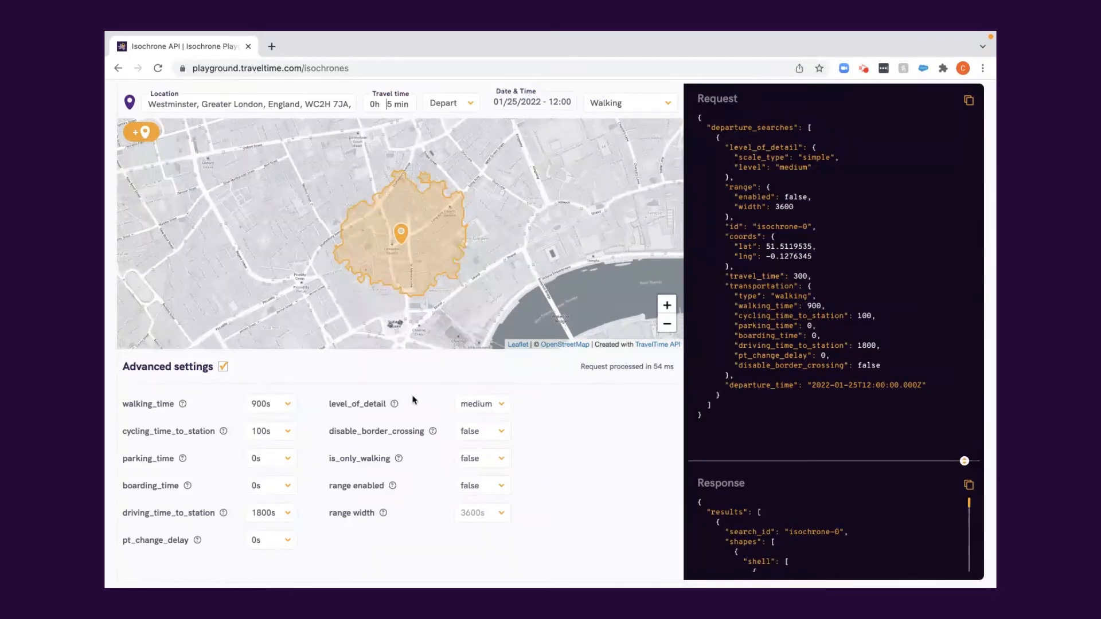
click(482, 403)
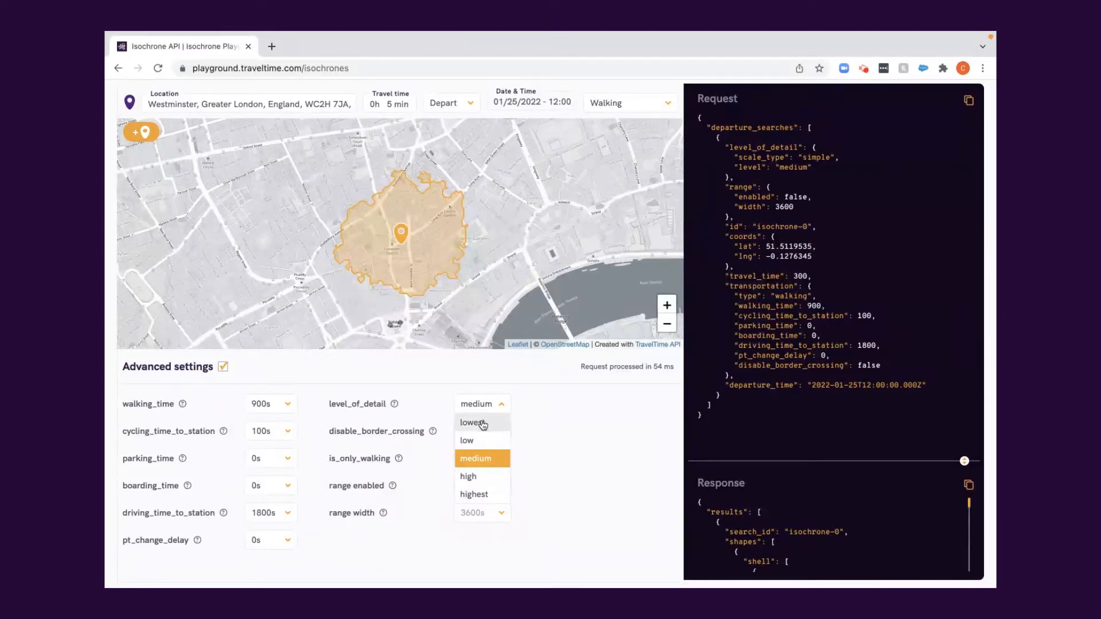
click(472, 422)
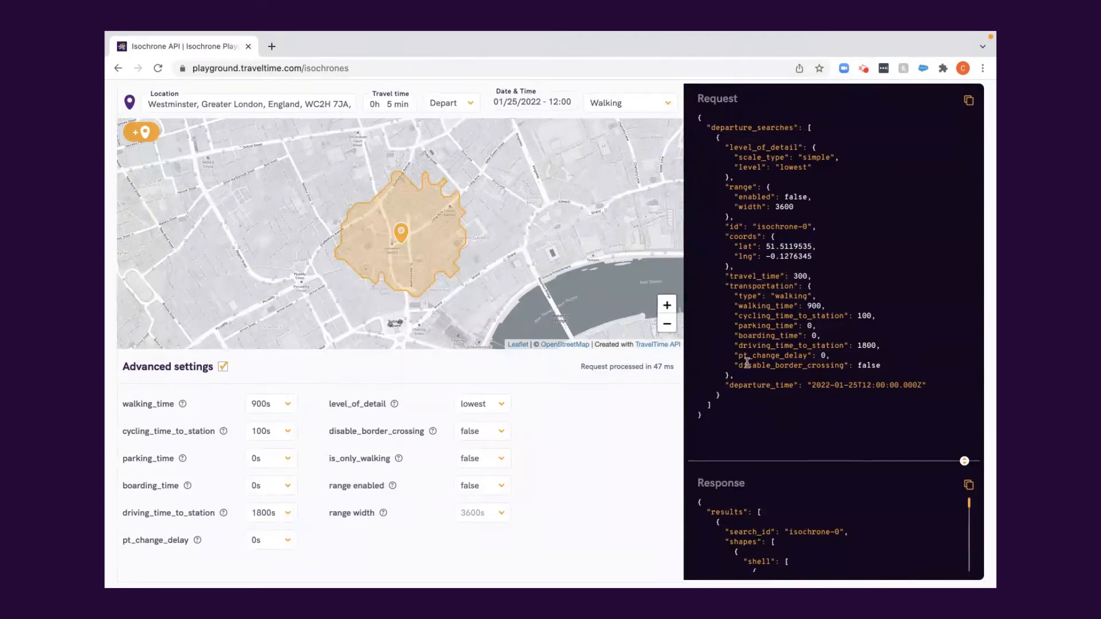
scroll(down, 3)
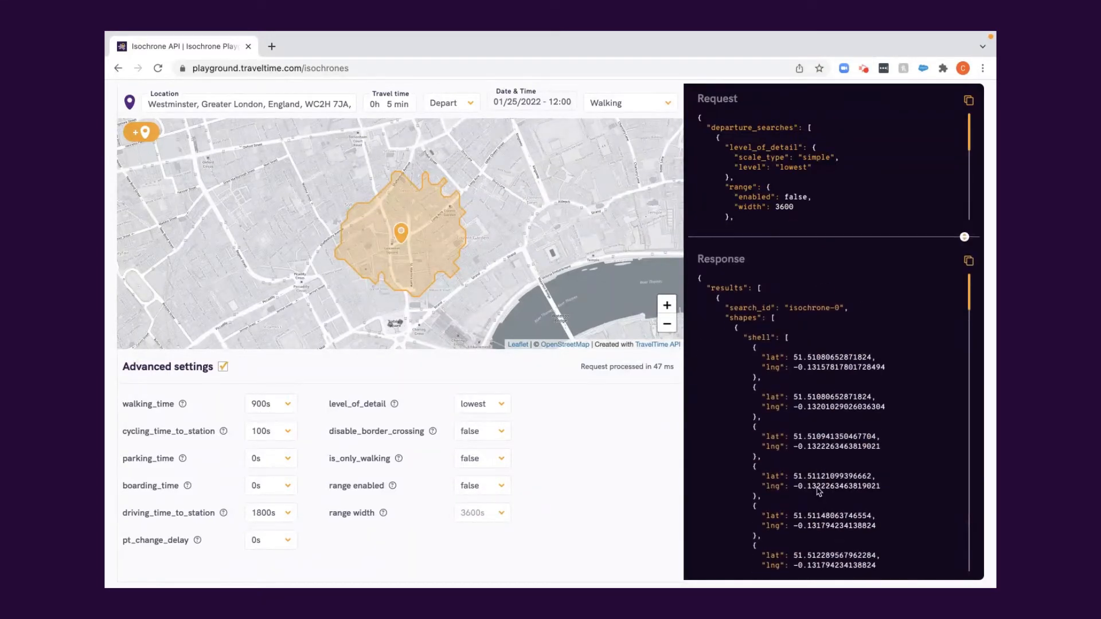
mouse_move(845, 237)
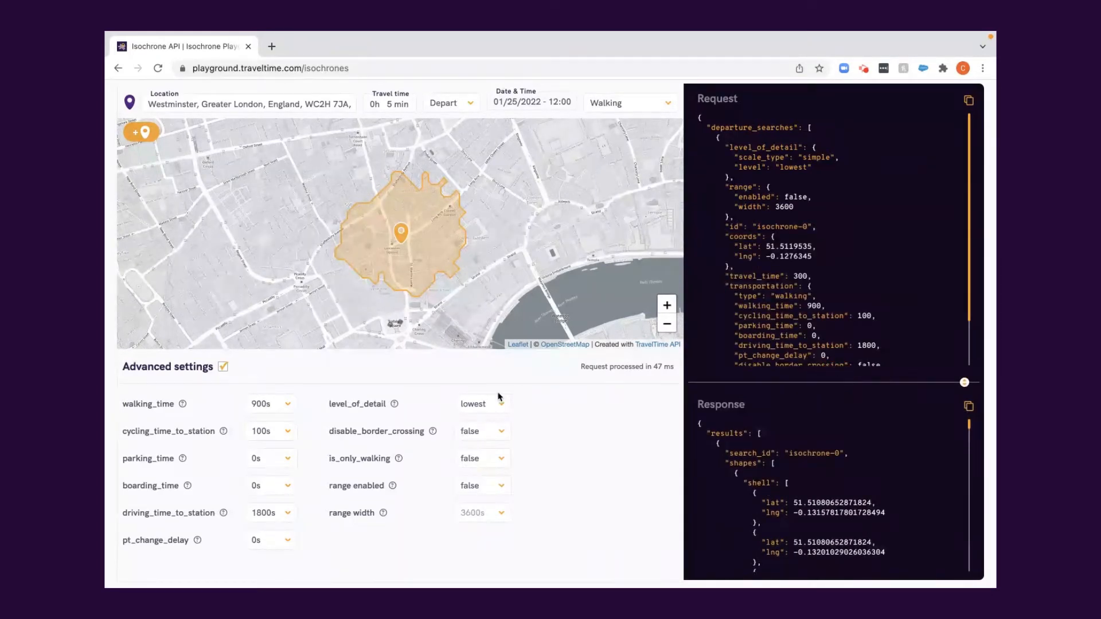
click(481, 403)
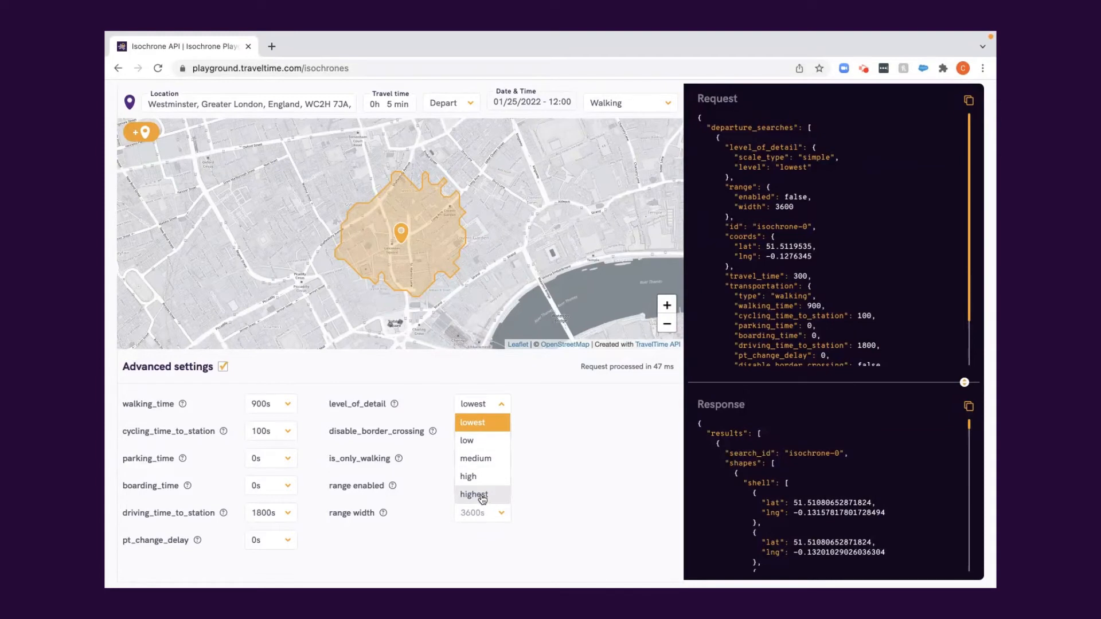
click(474, 494)
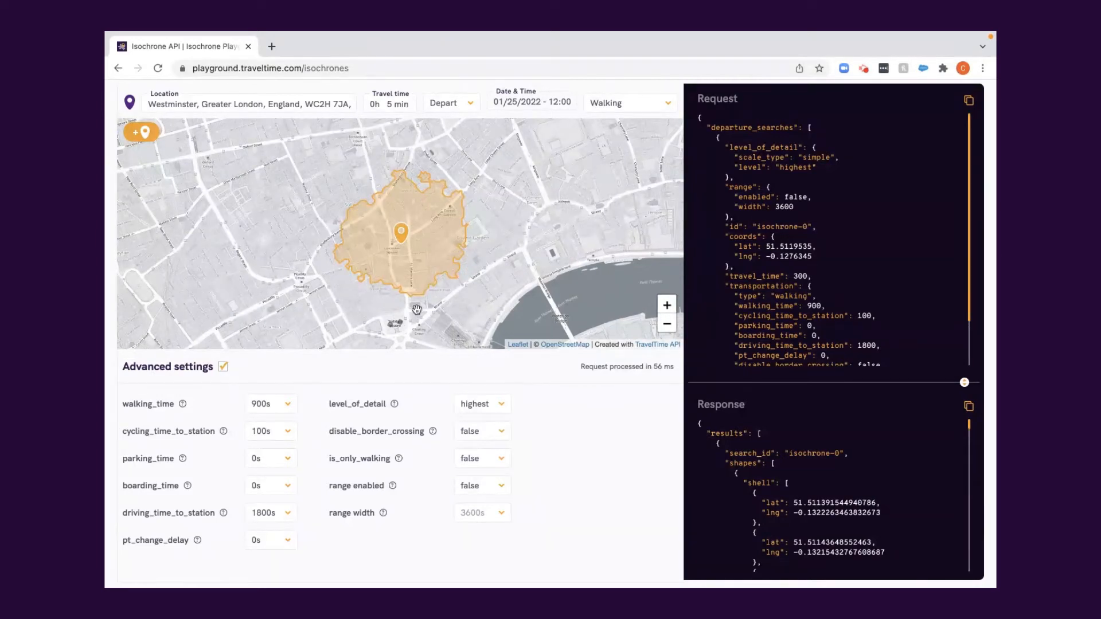
mouse_move(411, 376)
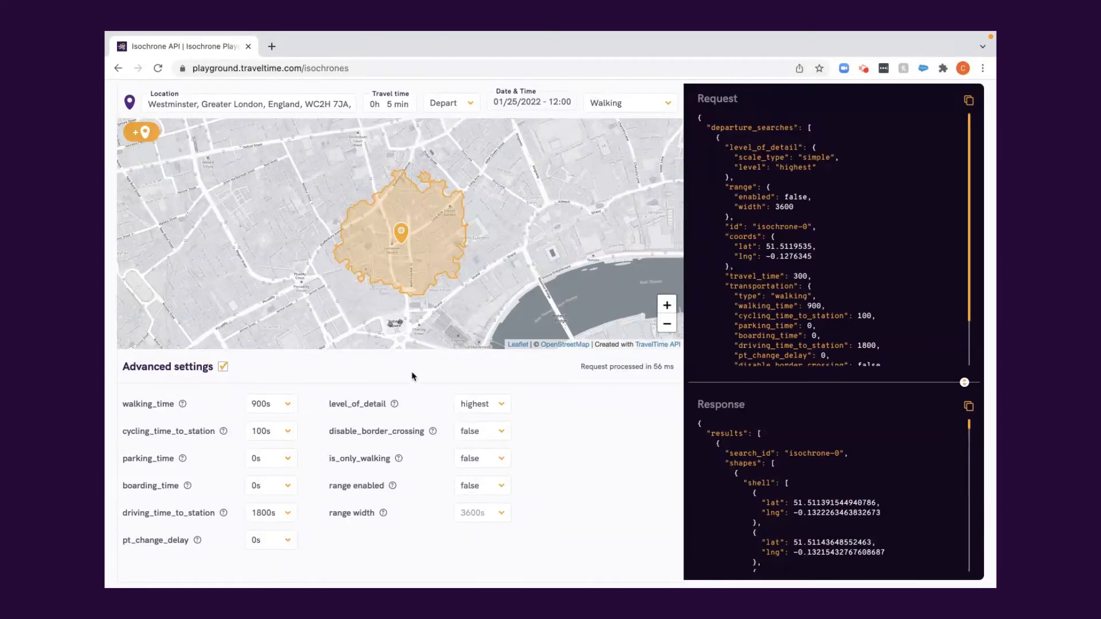
click(627, 103)
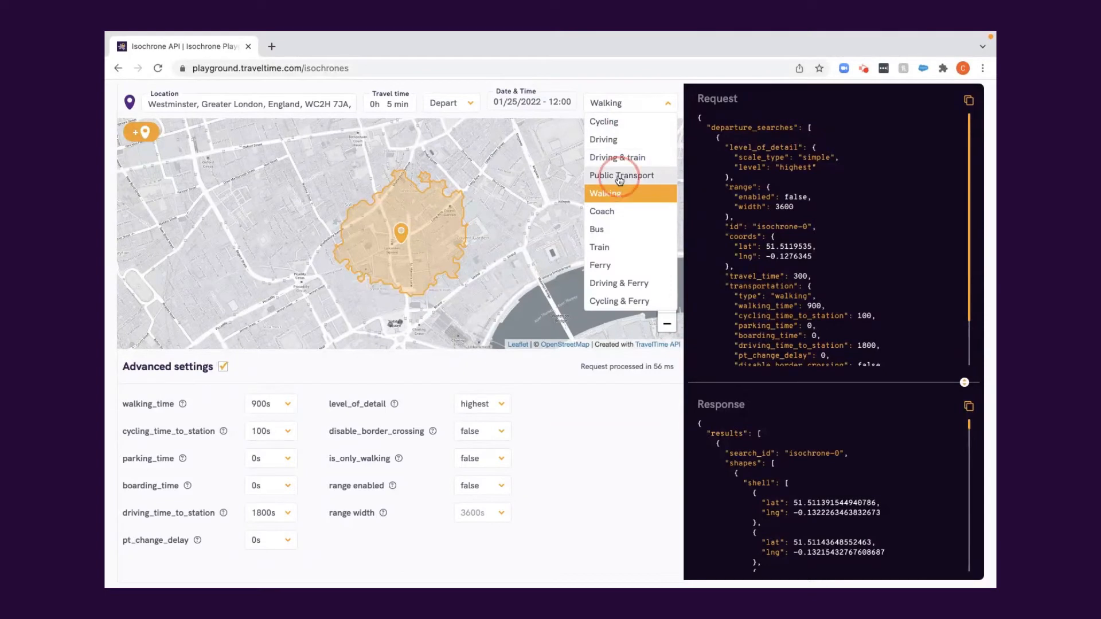
click(621, 175)
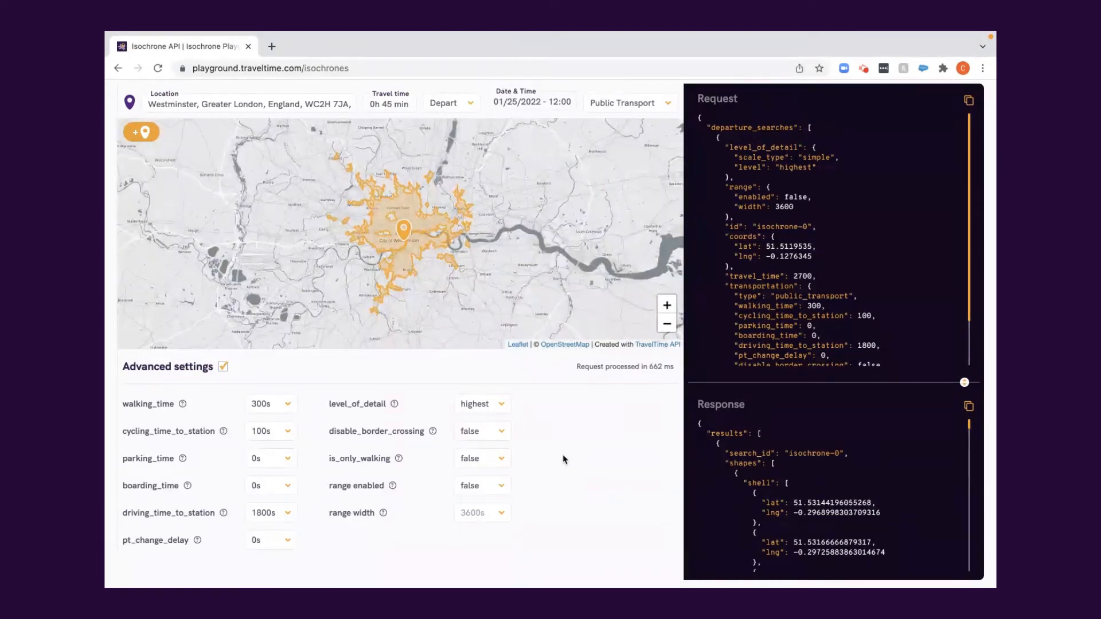
mouse_move(401, 404)
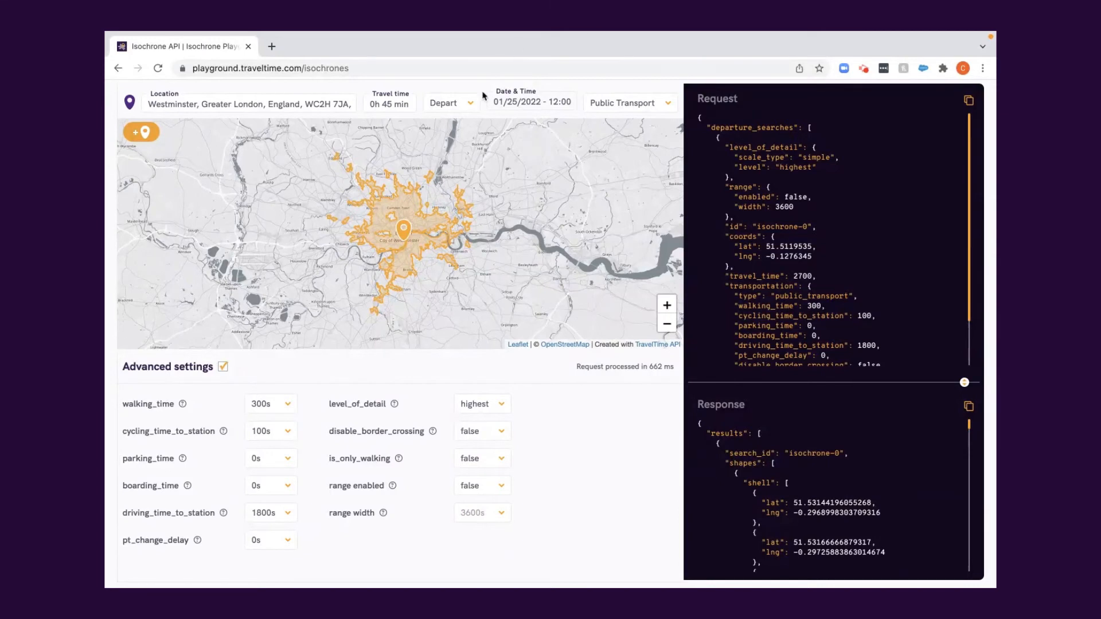
mouse_move(519, 392)
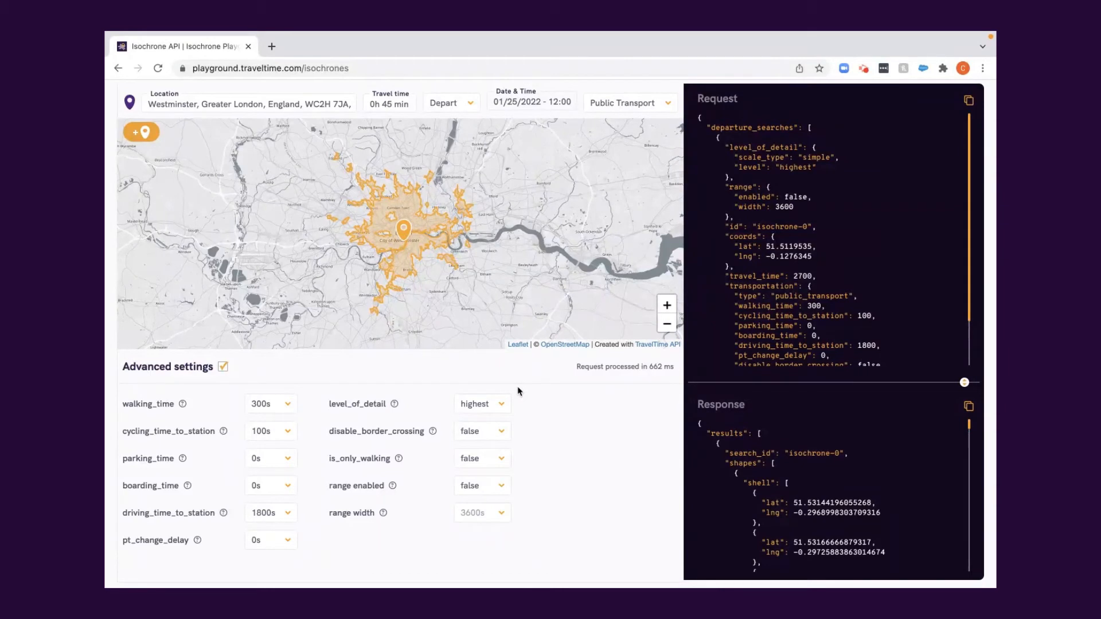
click(451, 103)
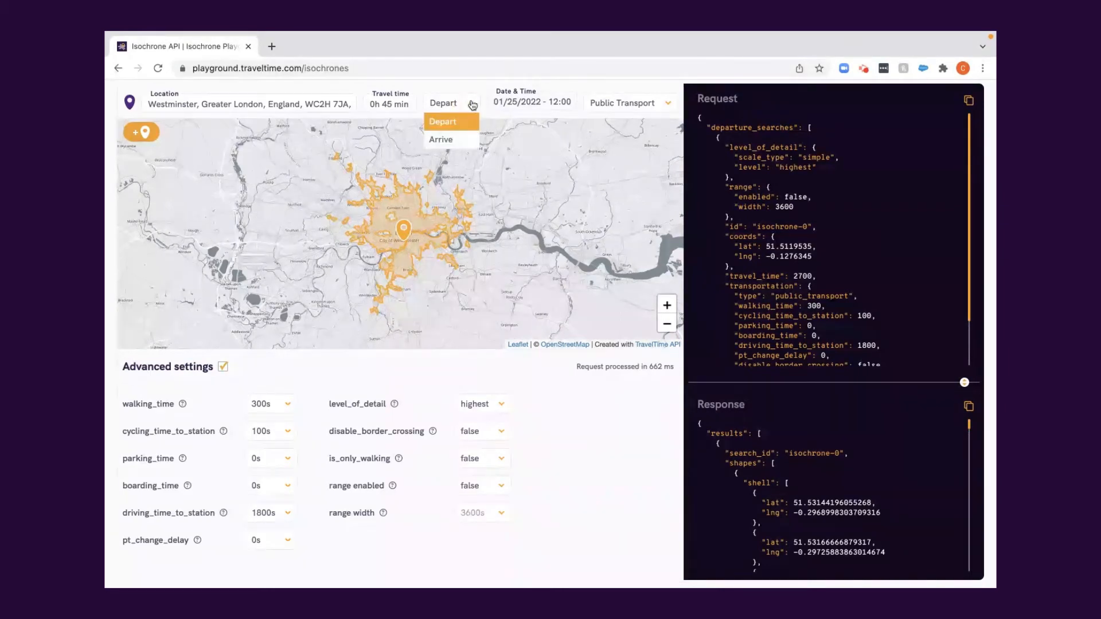
click(441, 139)
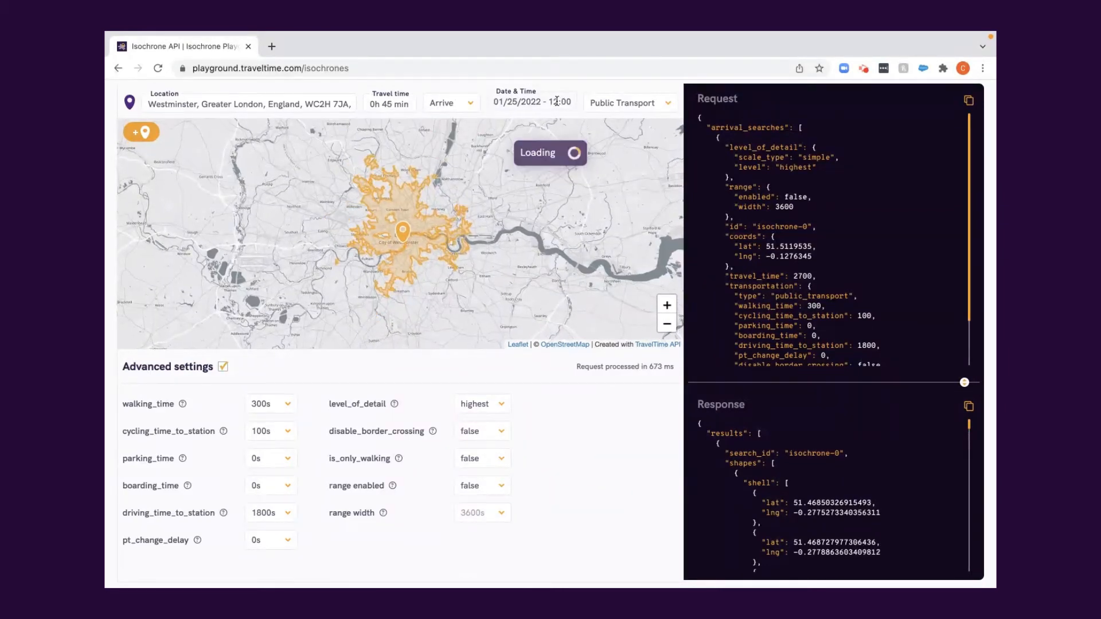
click(532, 102)
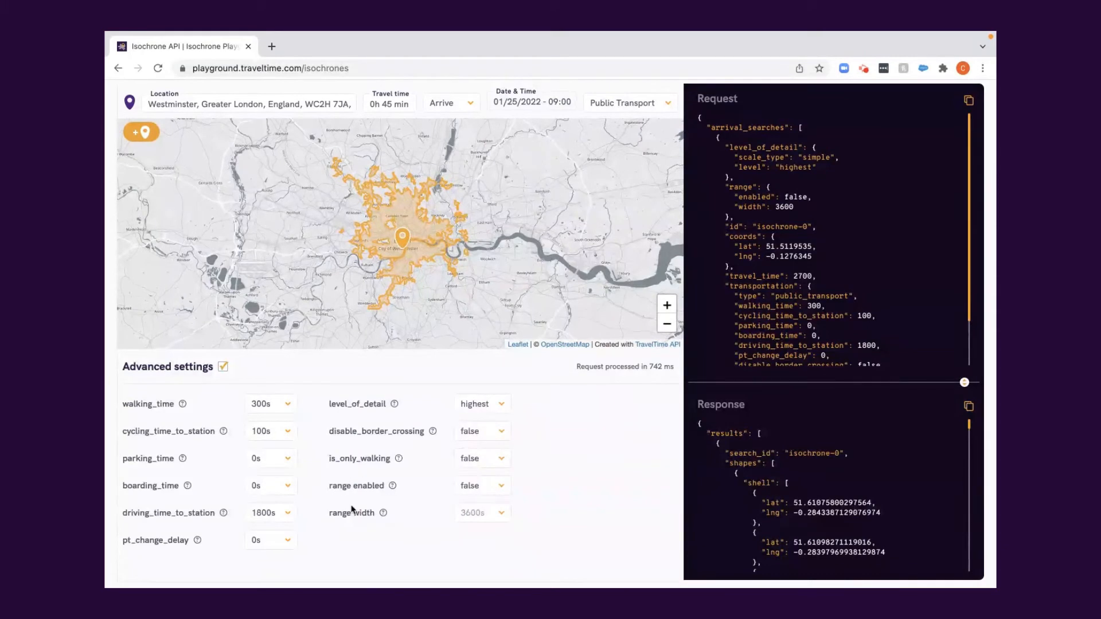
mouse_move(578, 463)
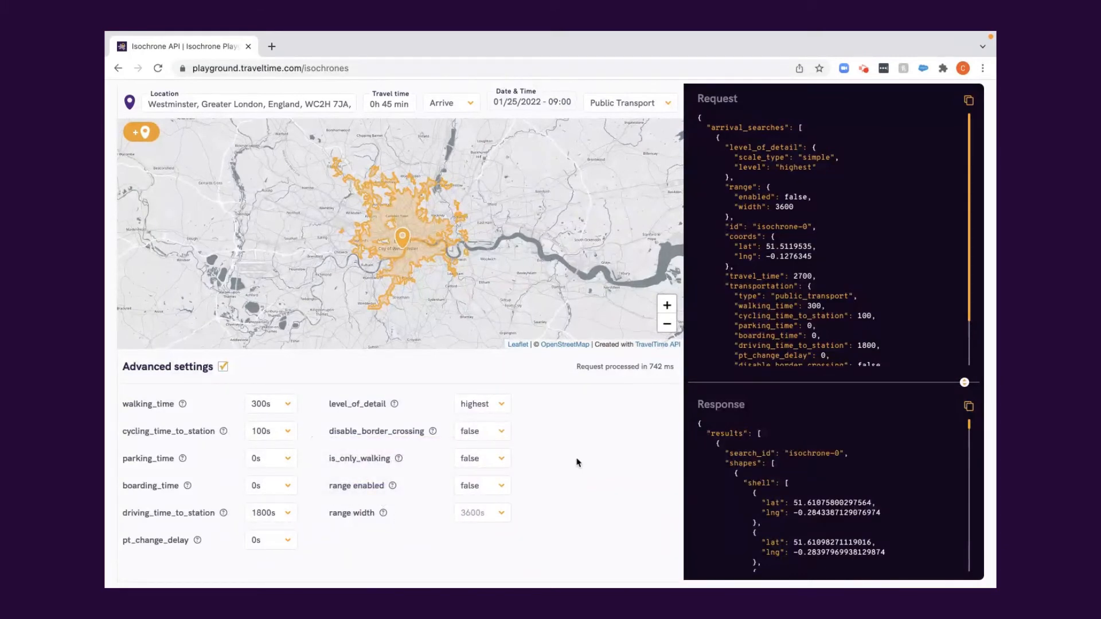
mouse_move(468, 328)
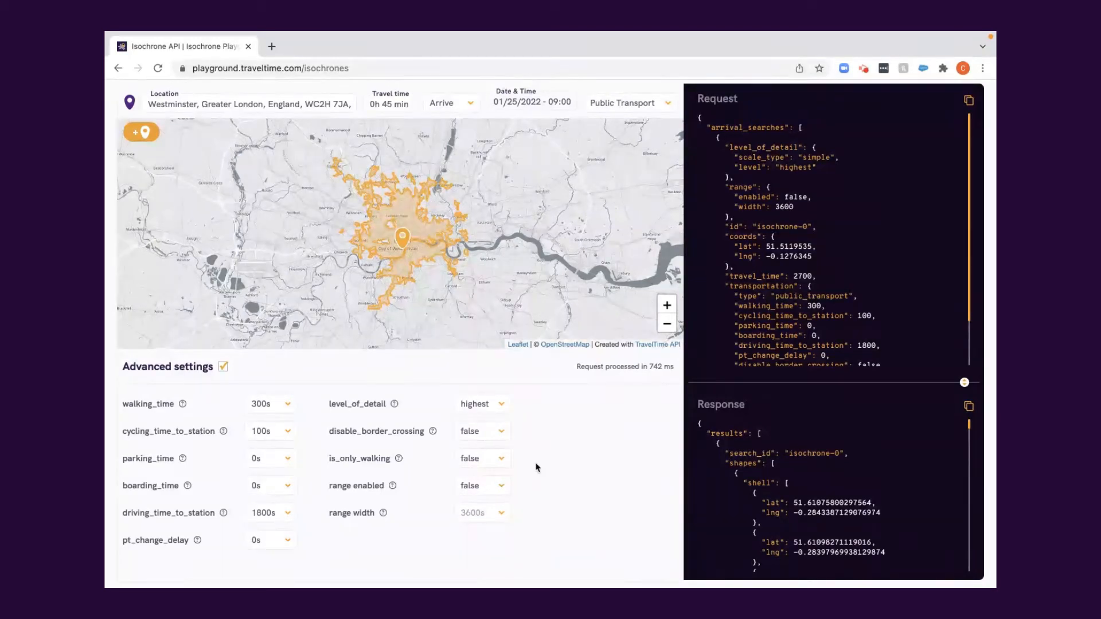
mouse_move(504, 489)
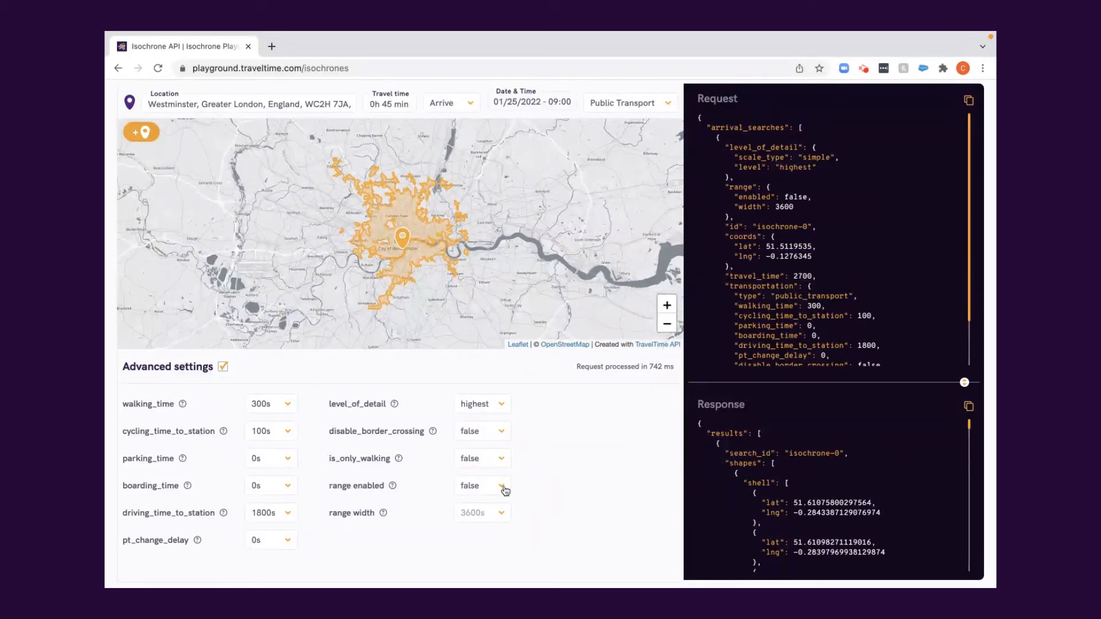
click(503, 485)
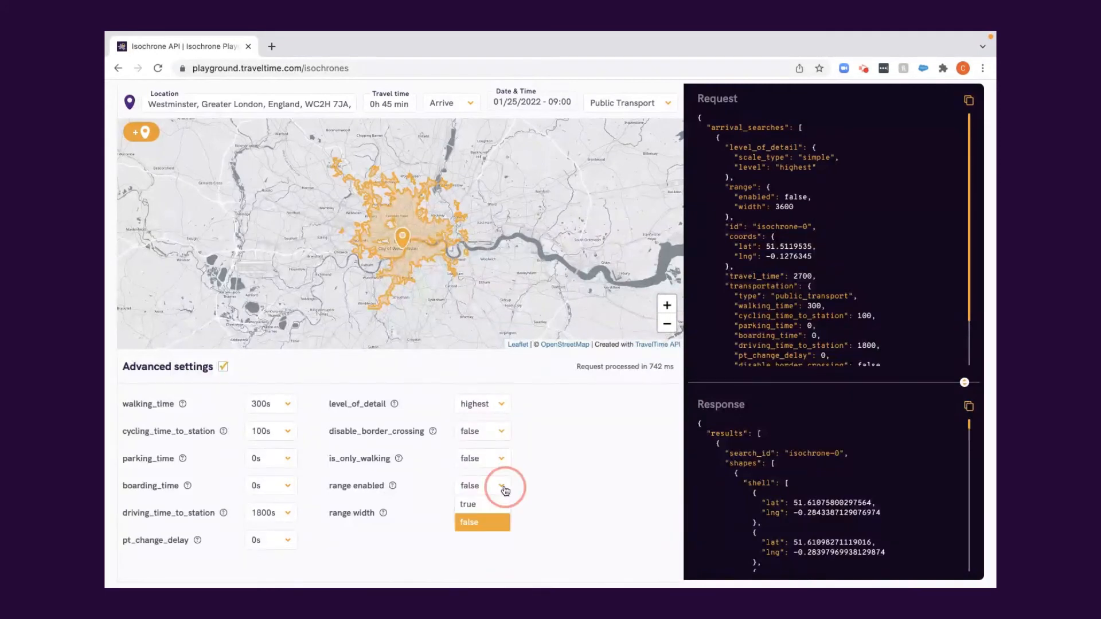
click(467, 504)
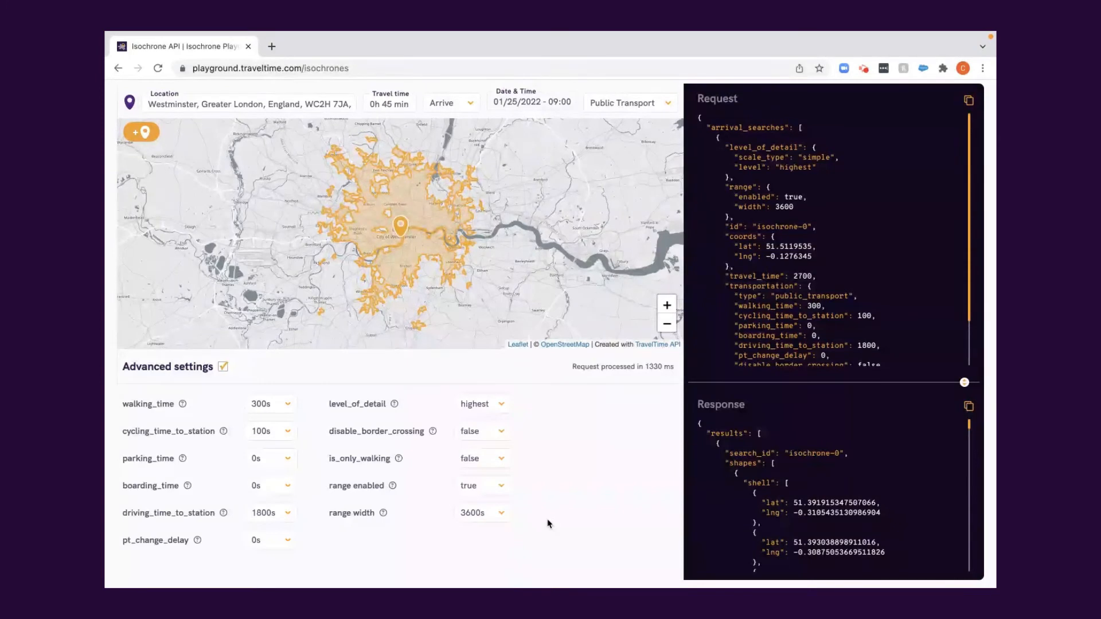
mouse_move(541, 507)
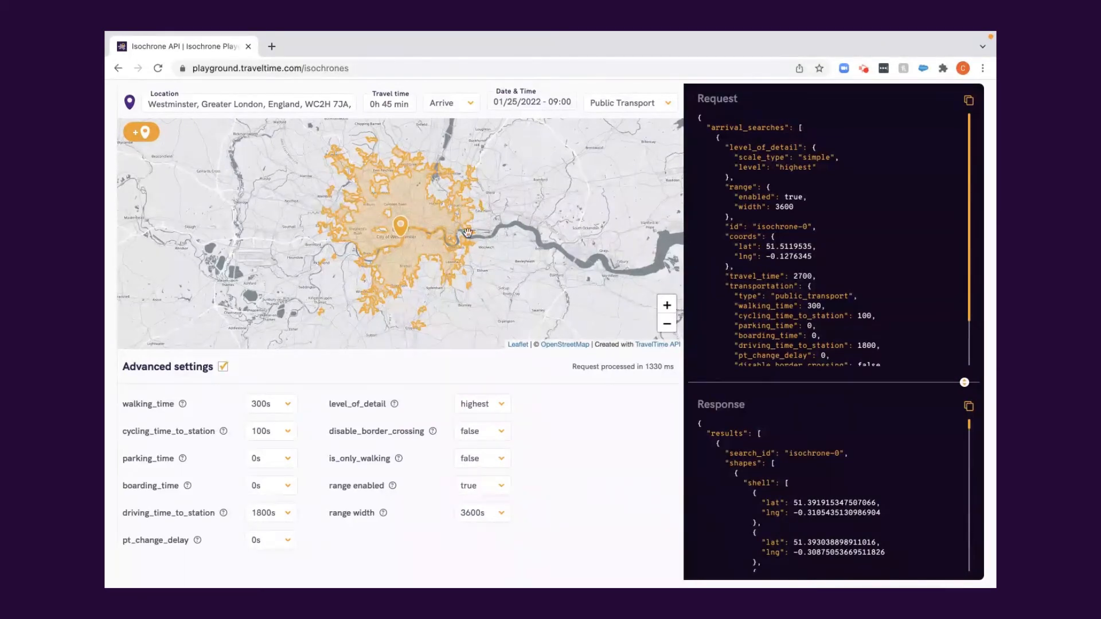
mouse_move(537, 437)
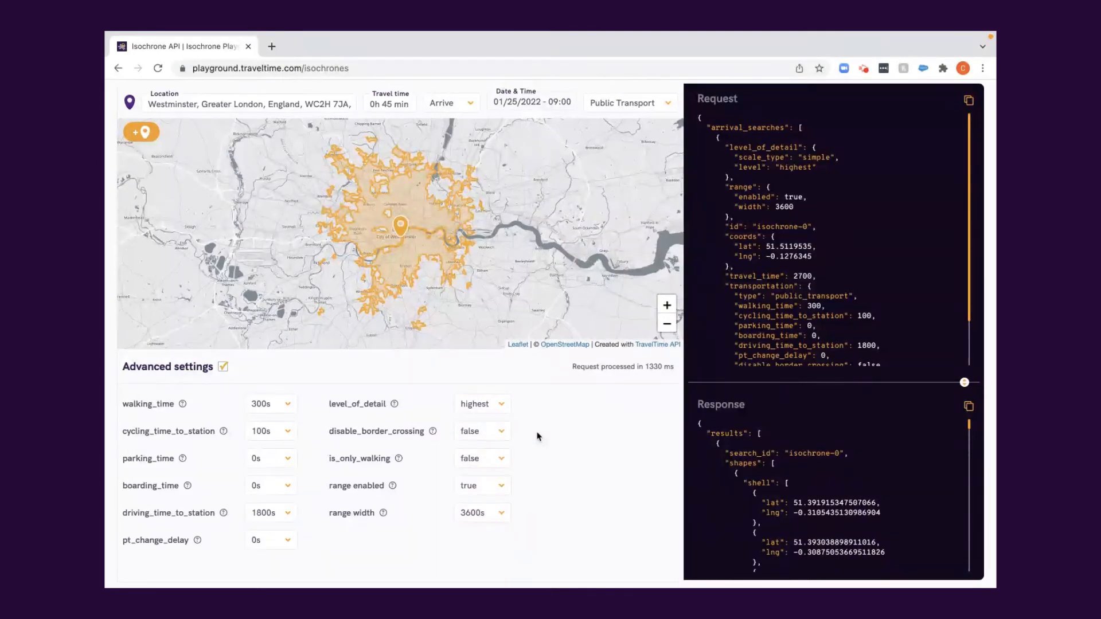
click(482, 485)
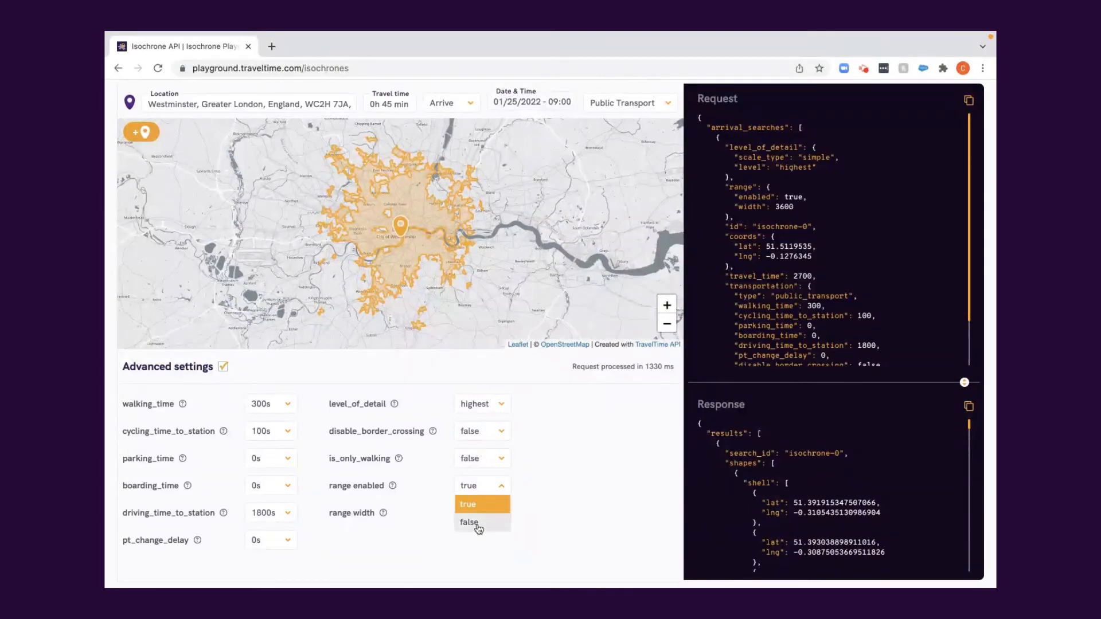
click(469, 522)
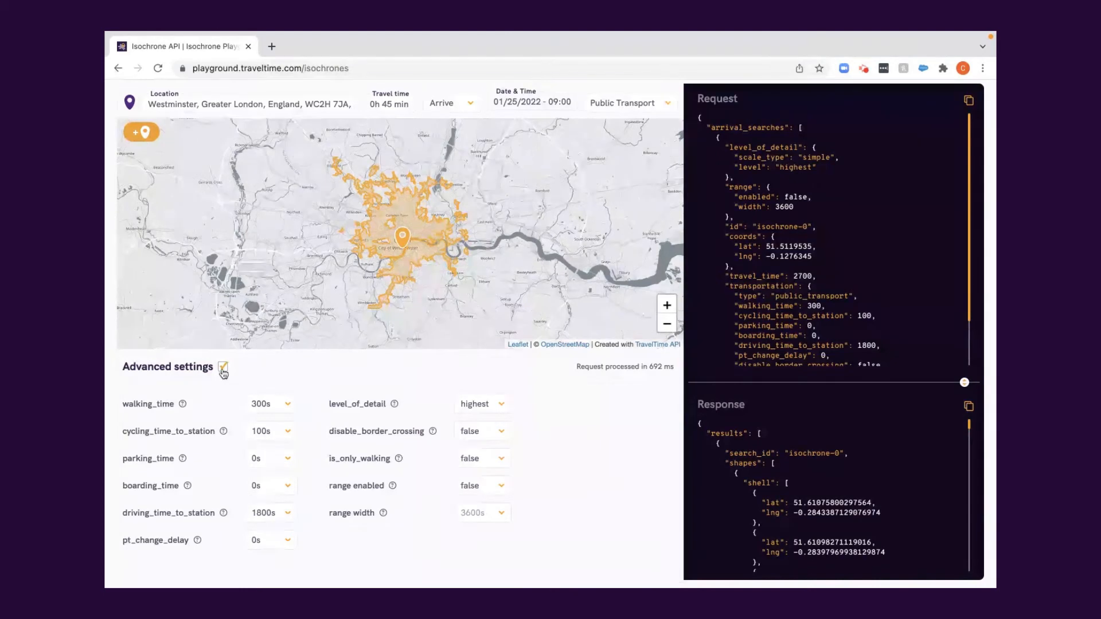
Untick Advanced settings, switch mode to Driving, and reveal the Location 2–5 fields
click(223, 368)
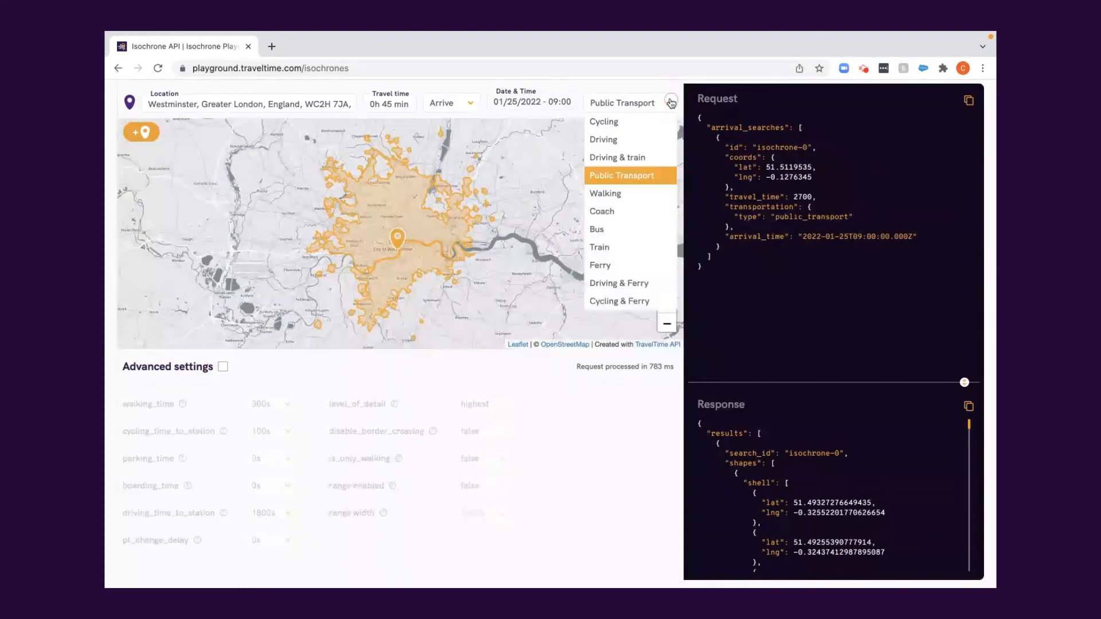
click(603, 139)
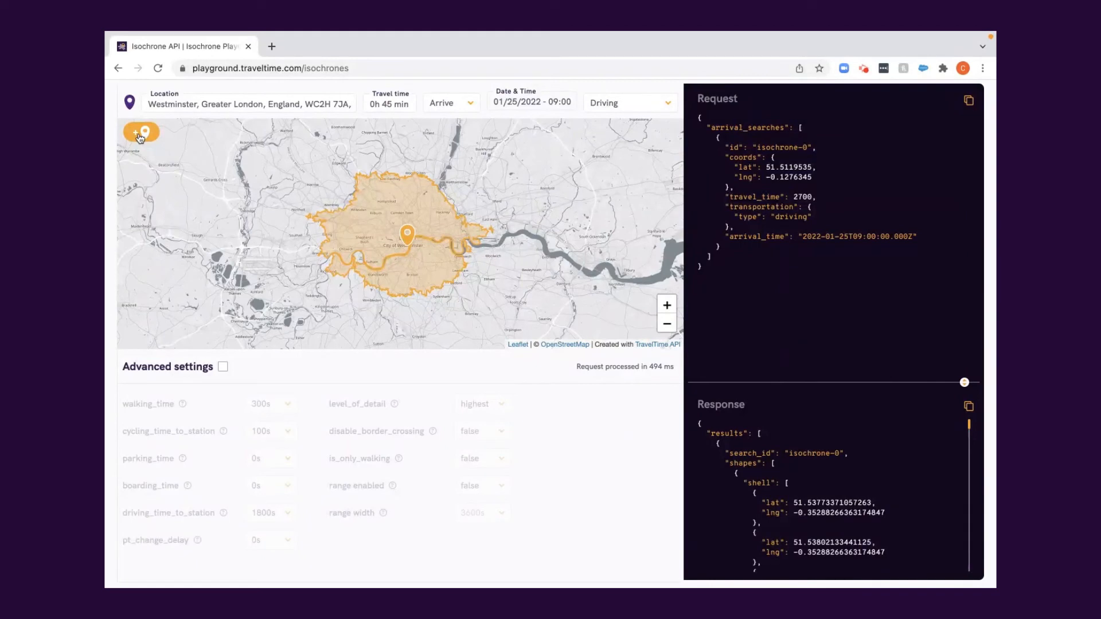
click(140, 132)
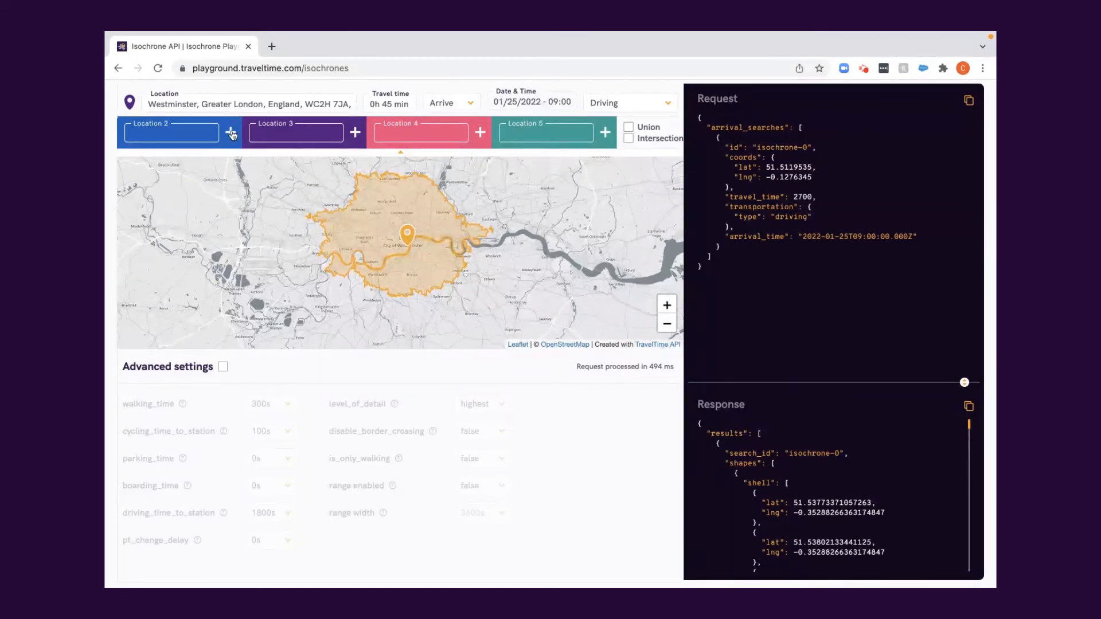
Drop a pin for Location 2 and toggle the Union shape on and off
click(231, 131)
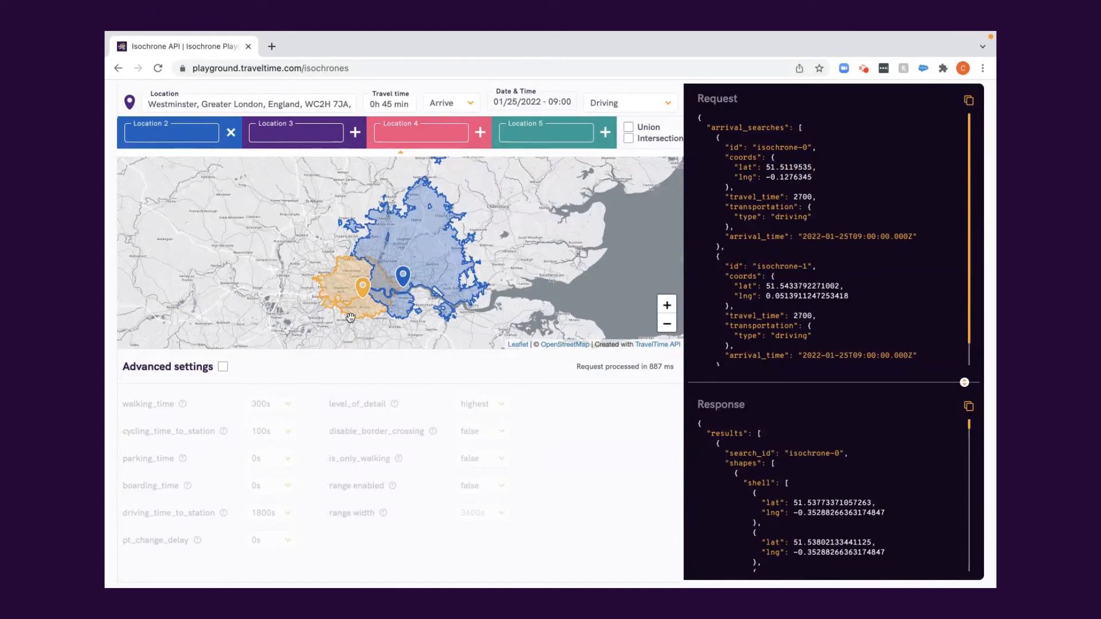
mouse_move(413, 276)
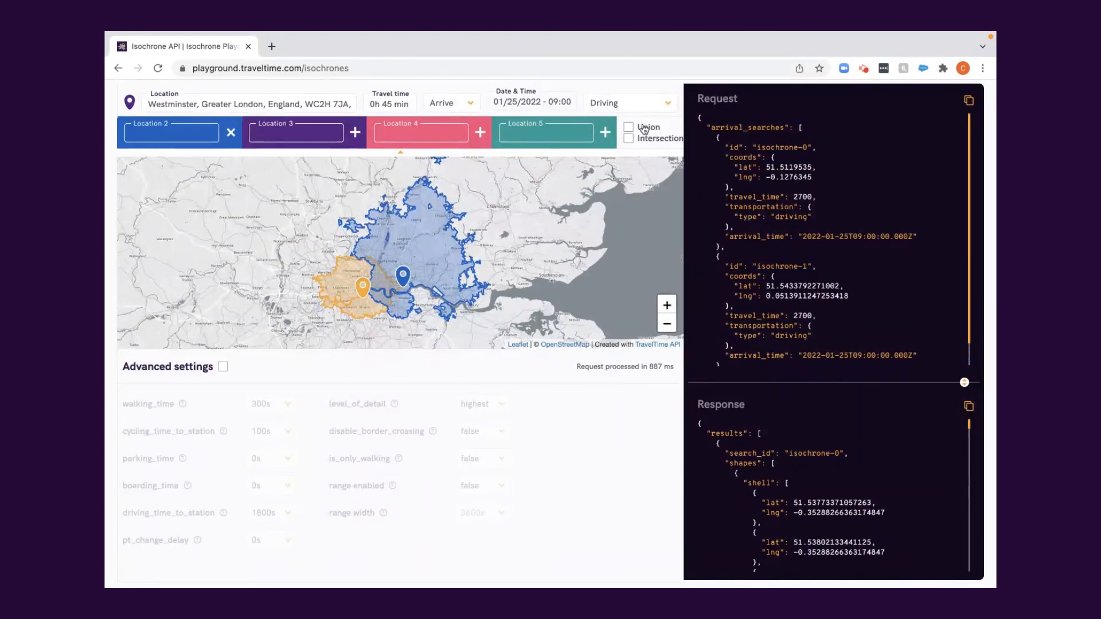
click(629, 127)
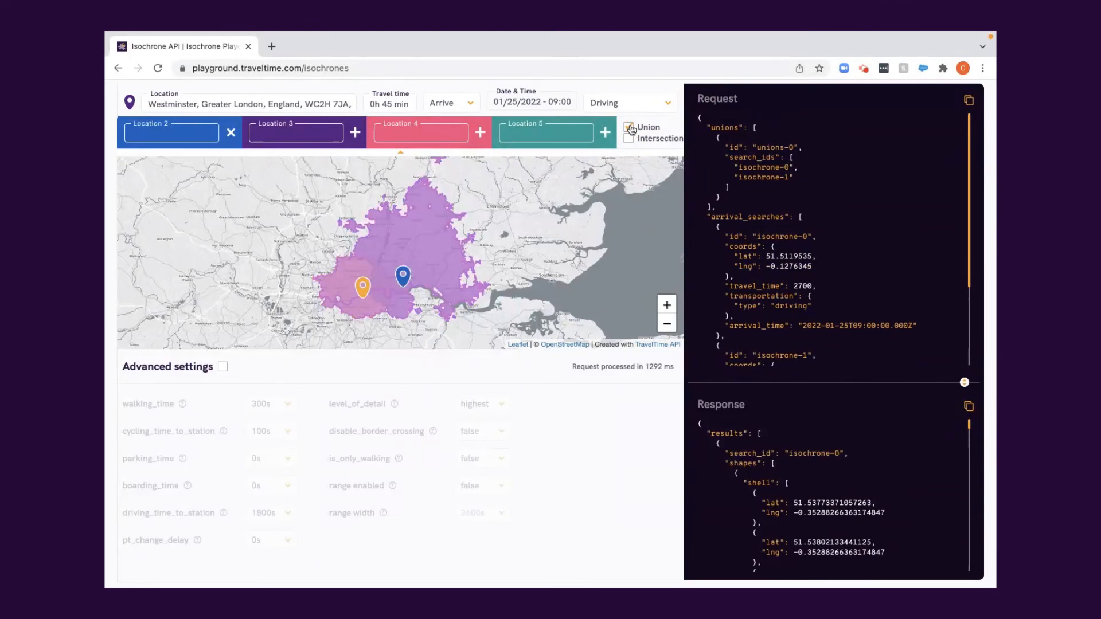
click(628, 128)
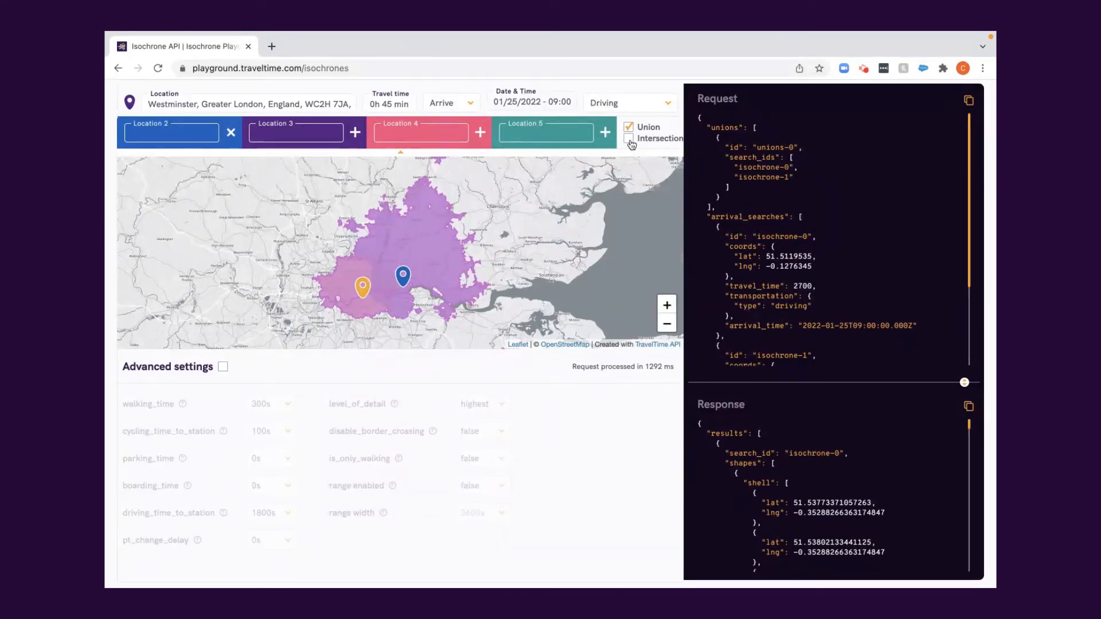
Turn on Intersection to show the overlap, then remove Location 2
click(629, 138)
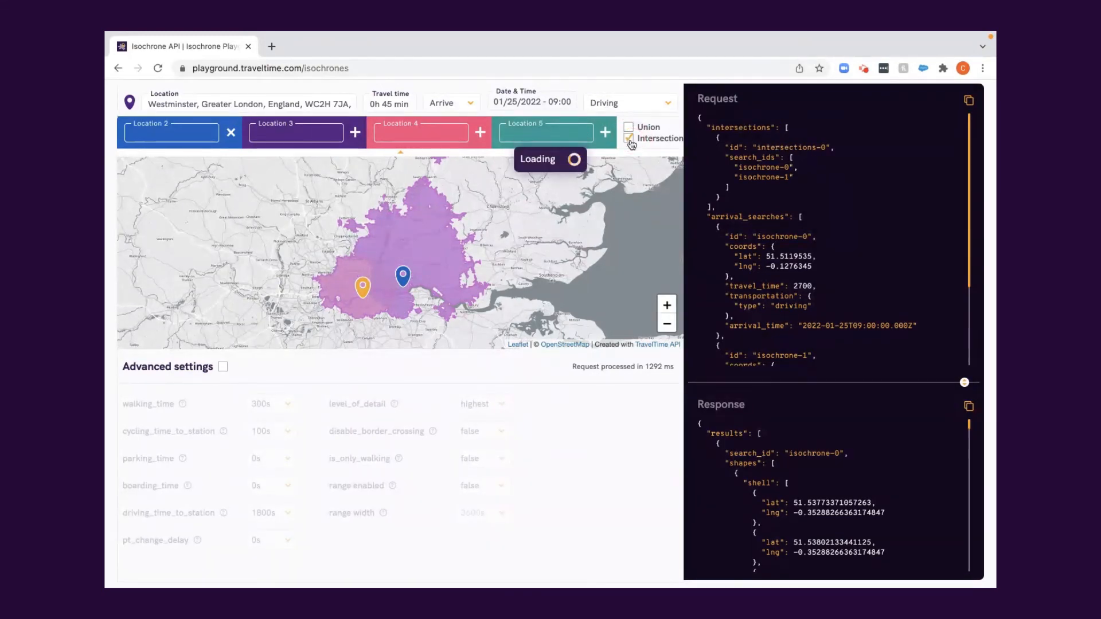
click(628, 139)
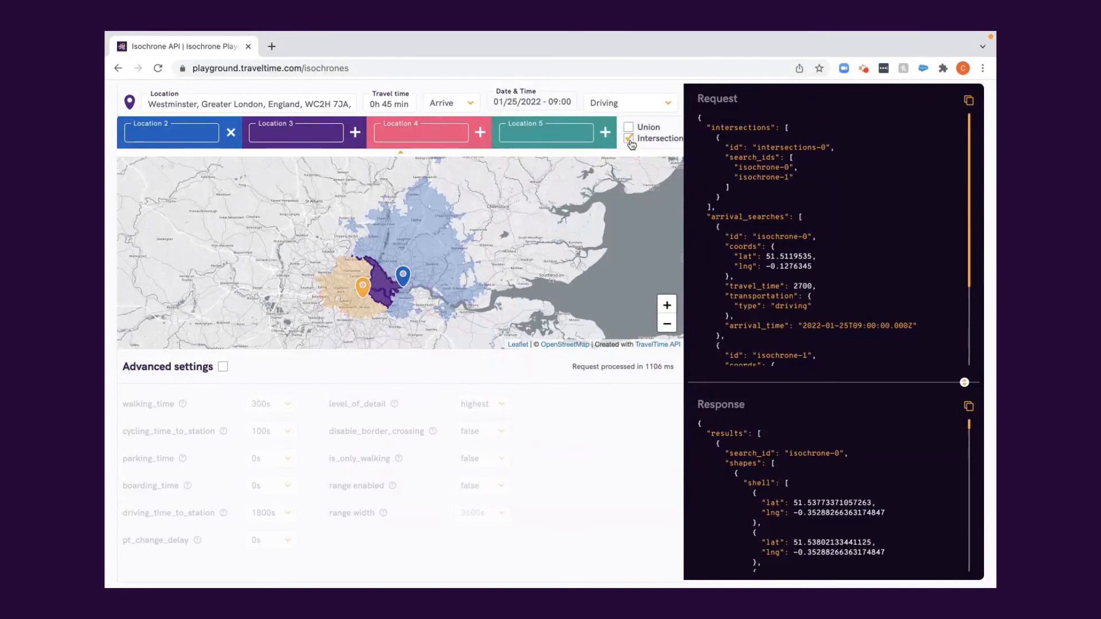
click(629, 137)
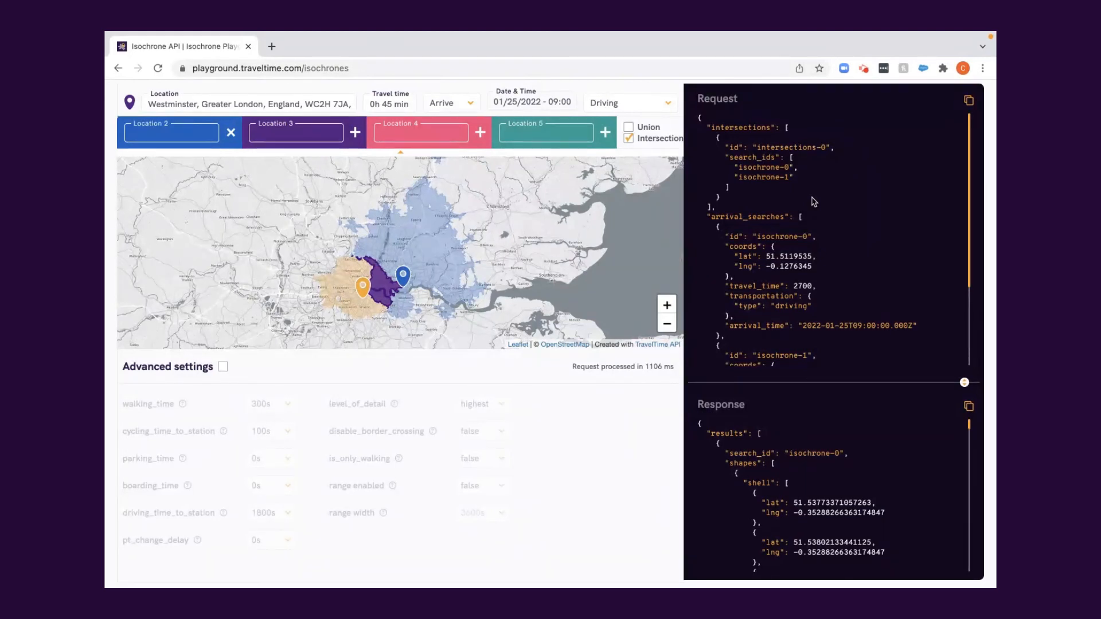
mouse_move(788, 163)
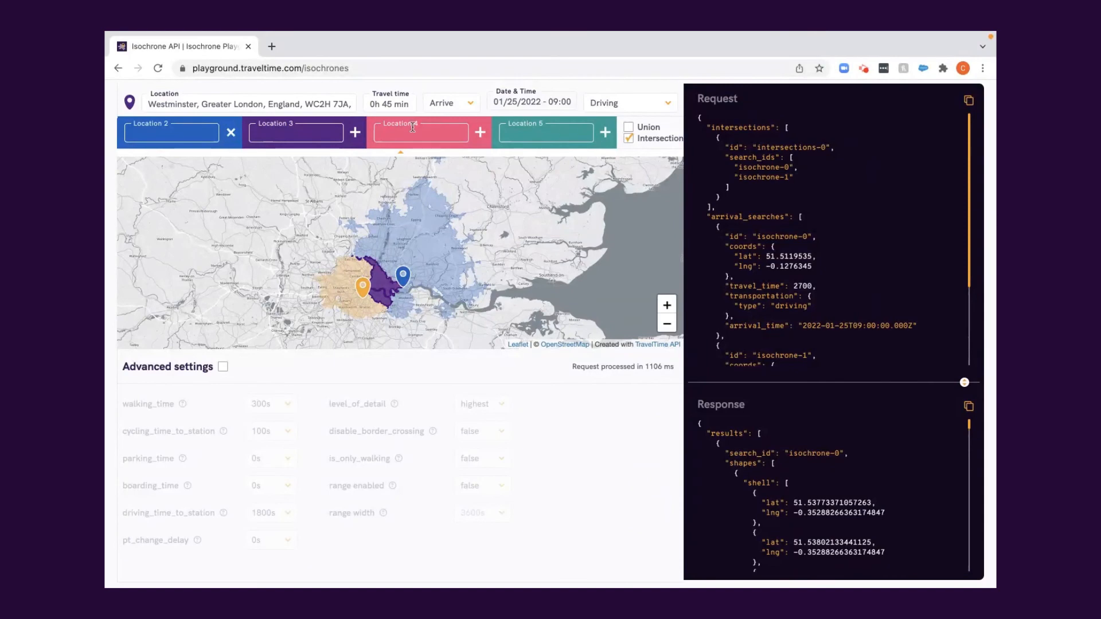
click(231, 133)
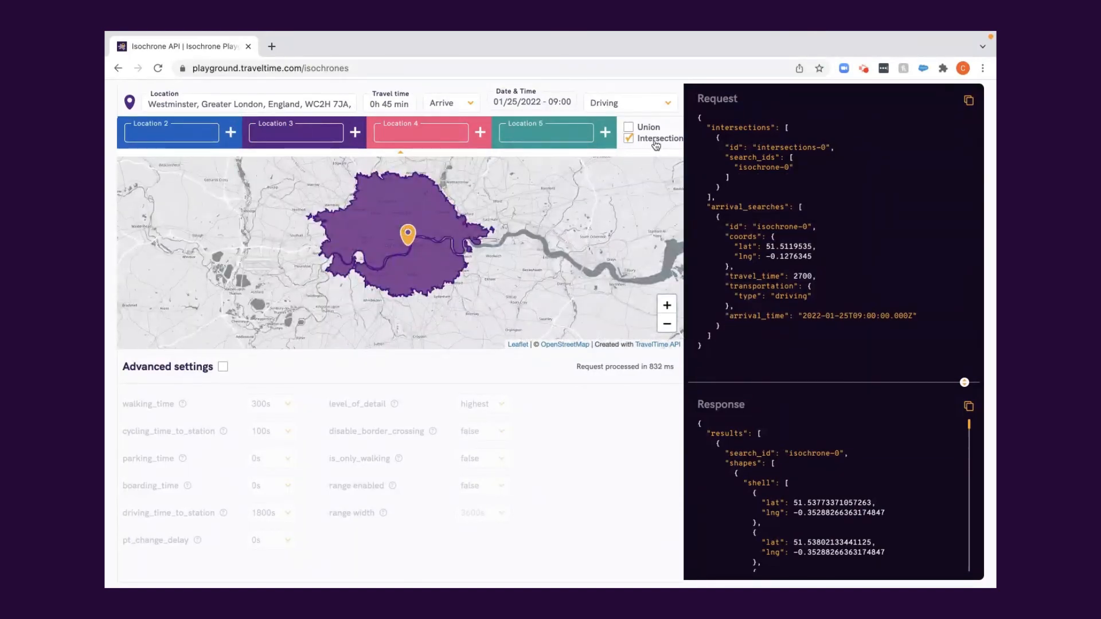
Untick Intersection, set Location 2 to SW8 2EZ, and add a third location pin
click(629, 137)
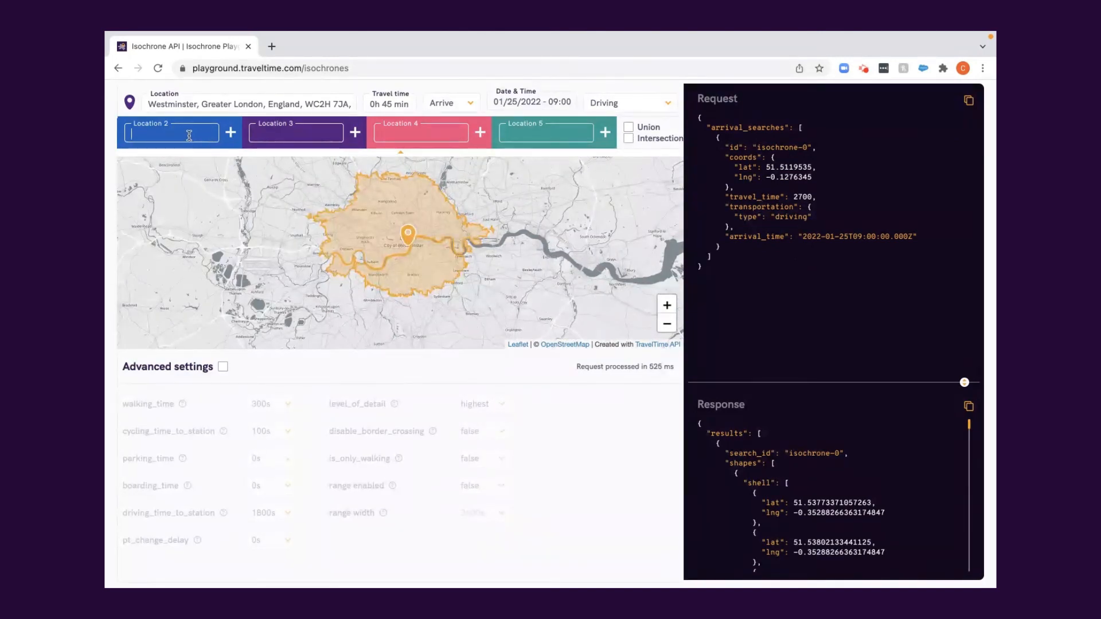
text(sw8 2ez)
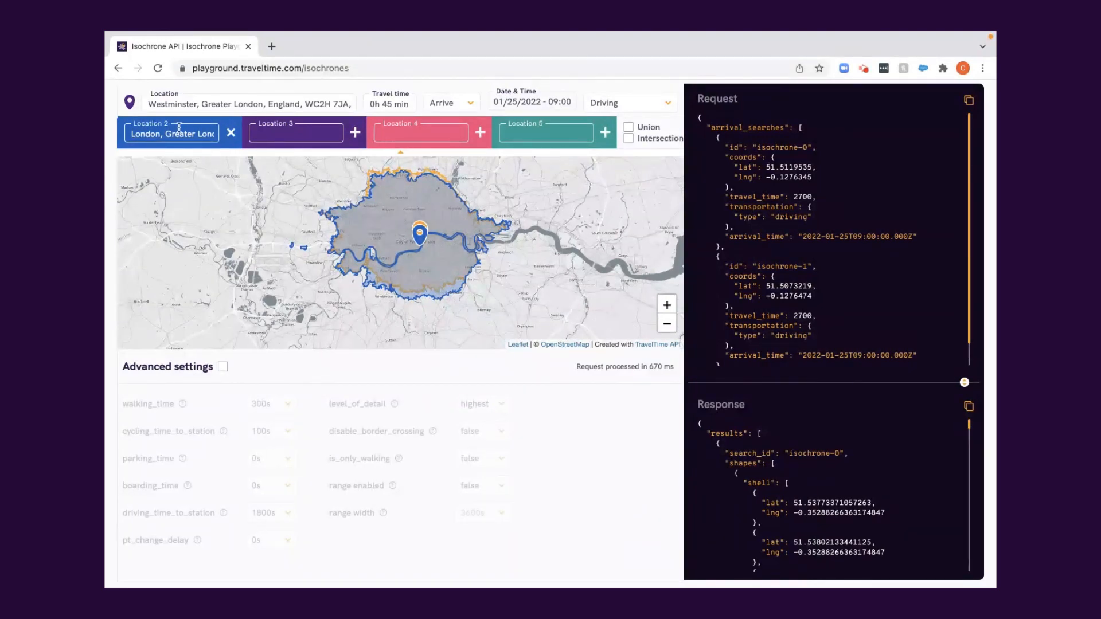
mouse_move(337, 248)
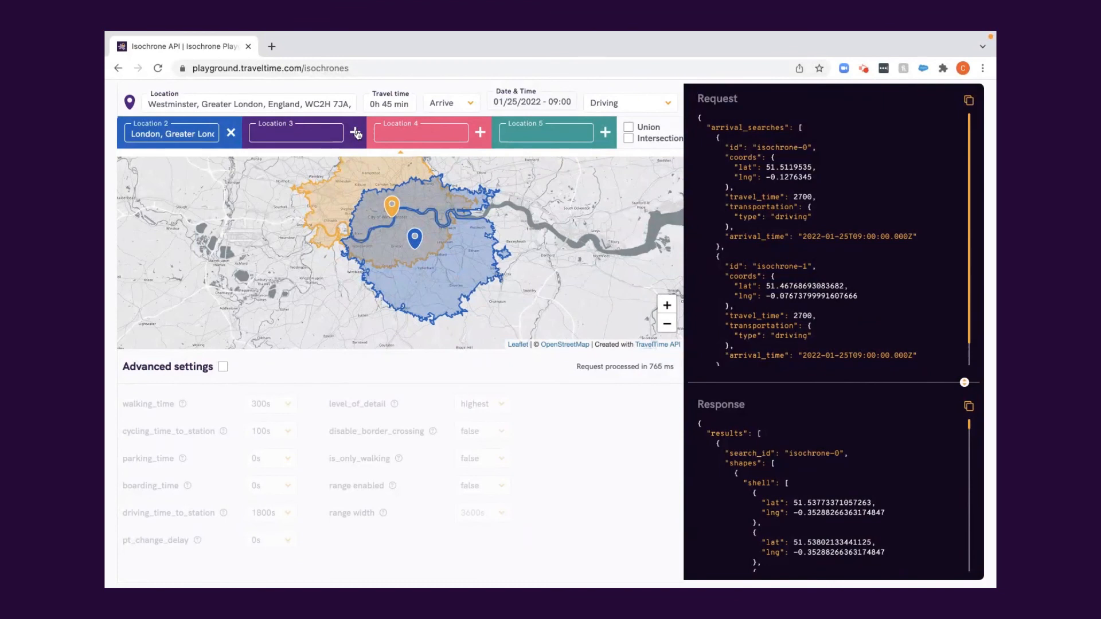
click(356, 132)
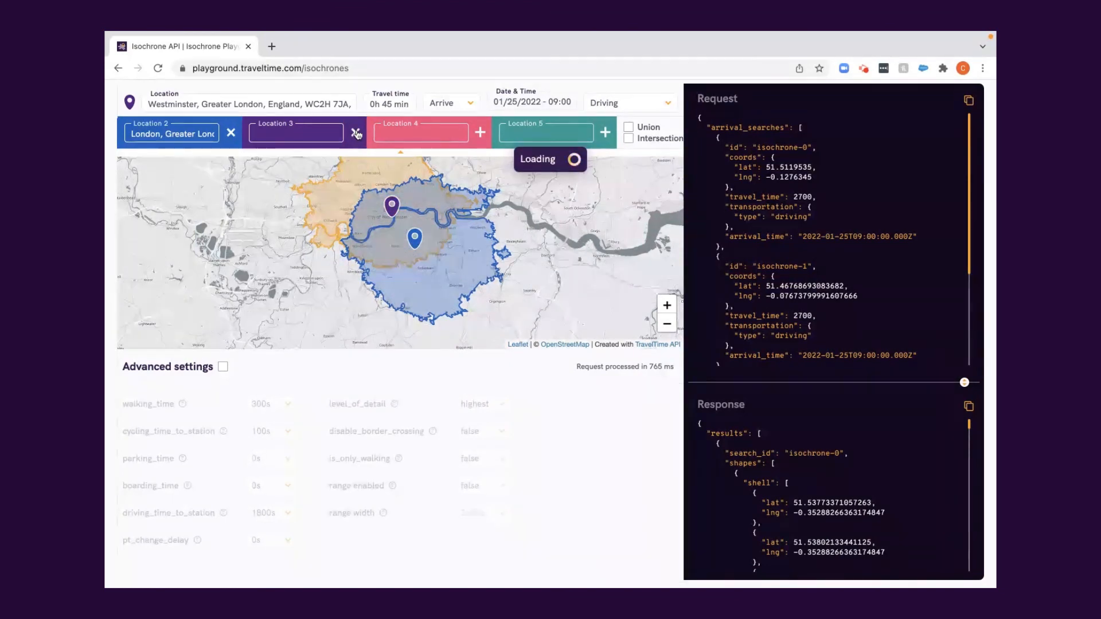
click(356, 132)
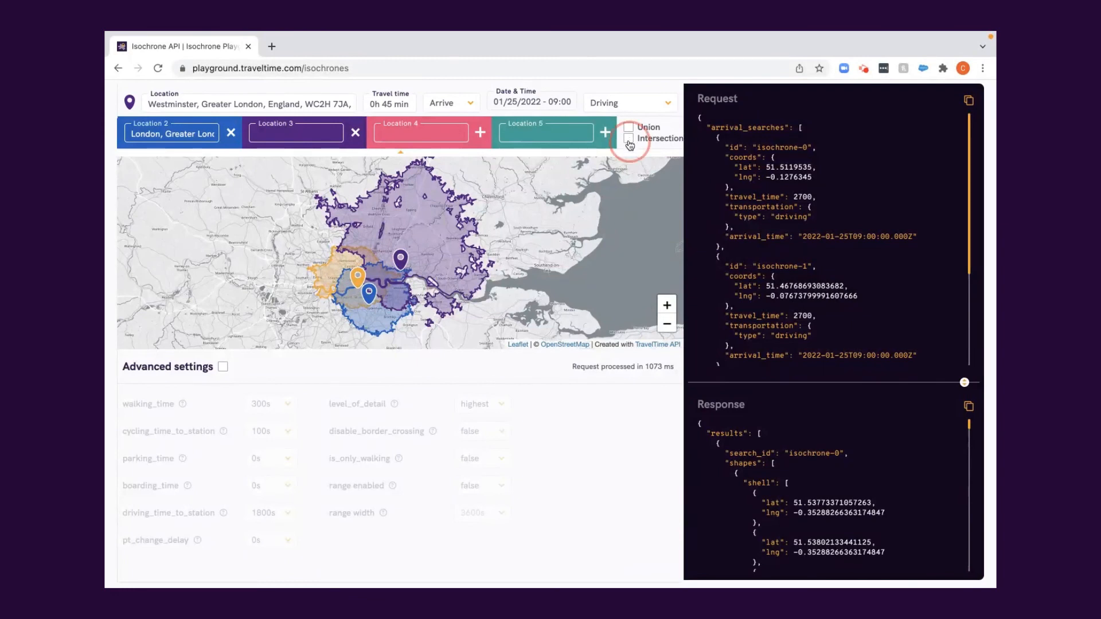
Show the three-way Intersection of the isochrones, then switch it off
click(628, 137)
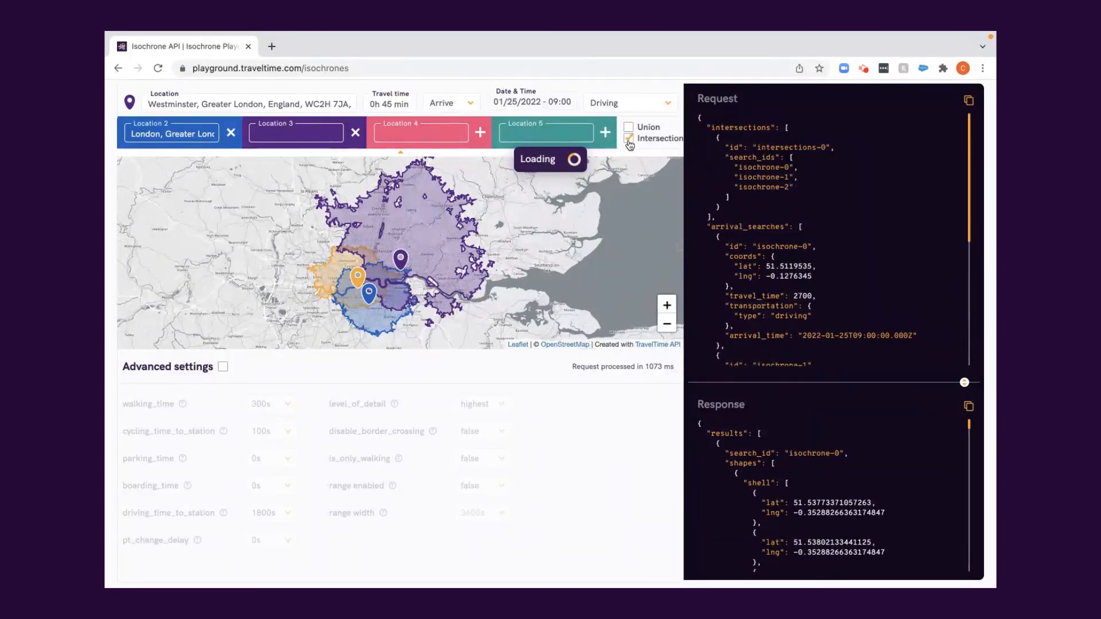
click(629, 137)
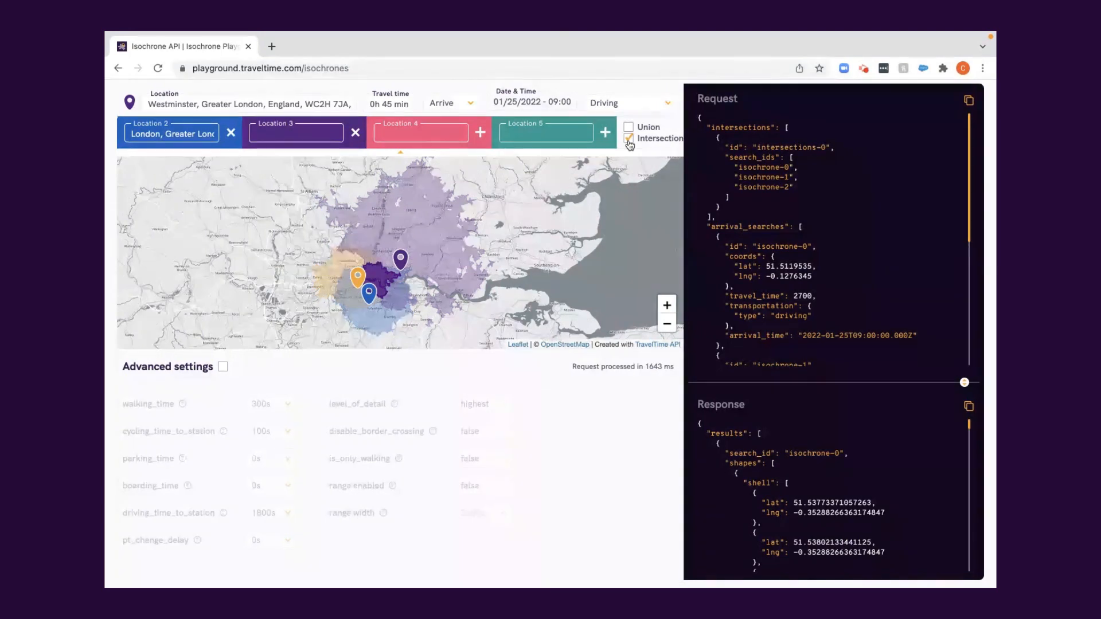
click(629, 137)
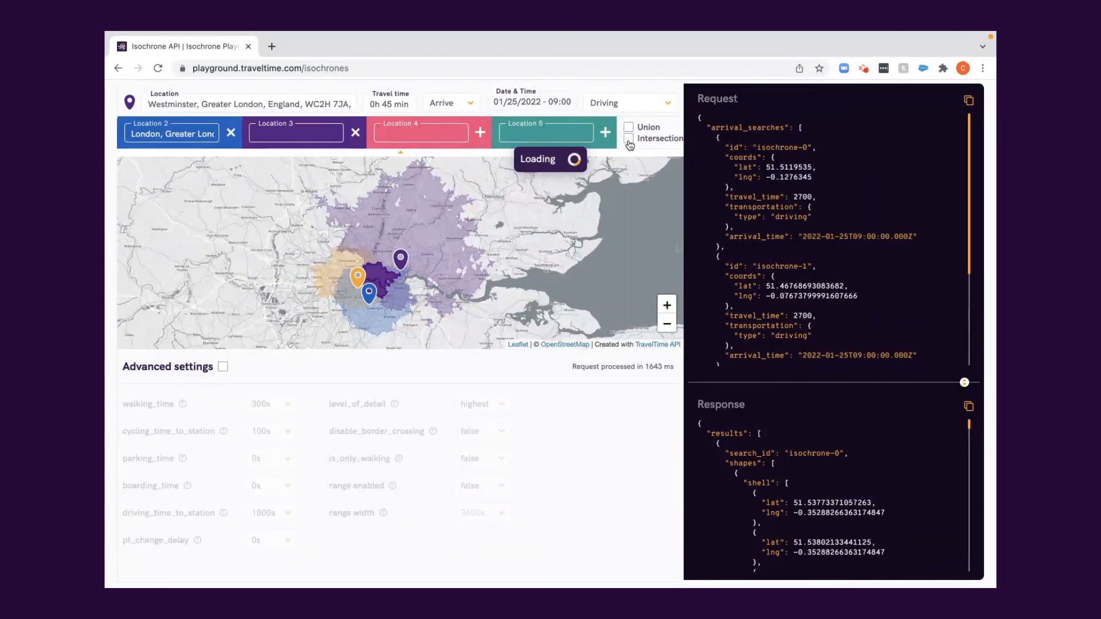